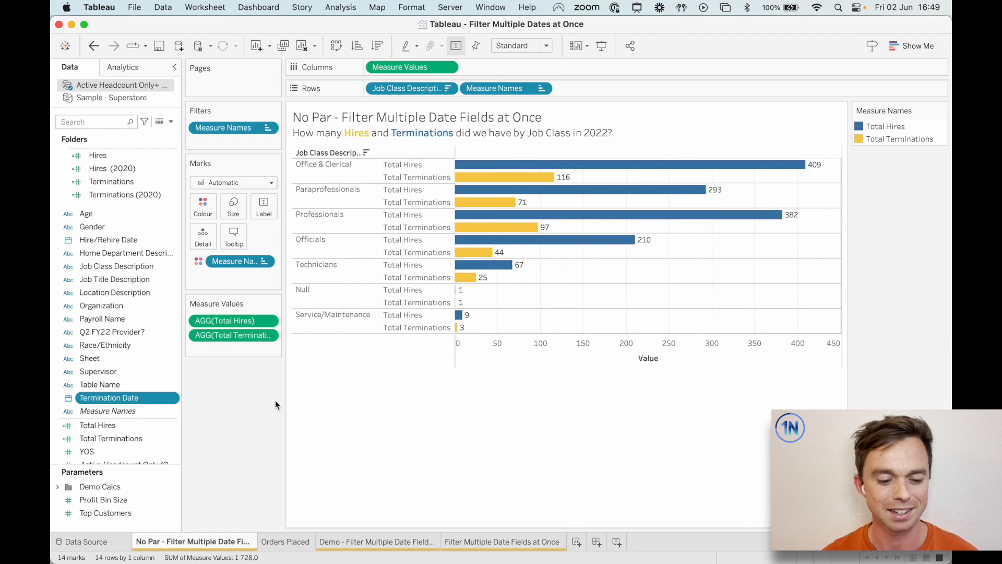
Review the Total Hires and Total Terminations calculated fields without changing them.
{"action": "right_click", "coordinate": [97, 425]}
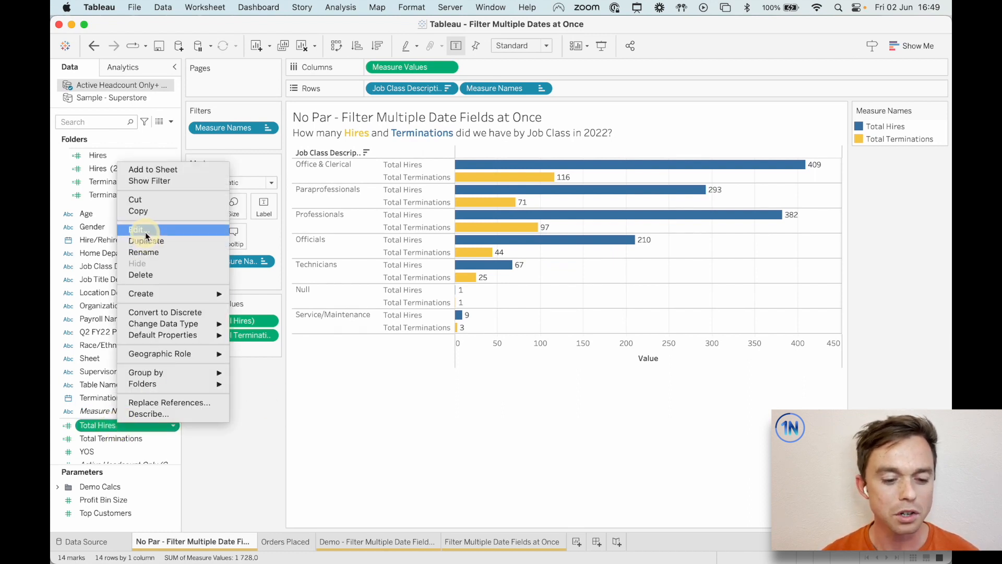
{"action": "left_click", "coordinate": [138, 230]}
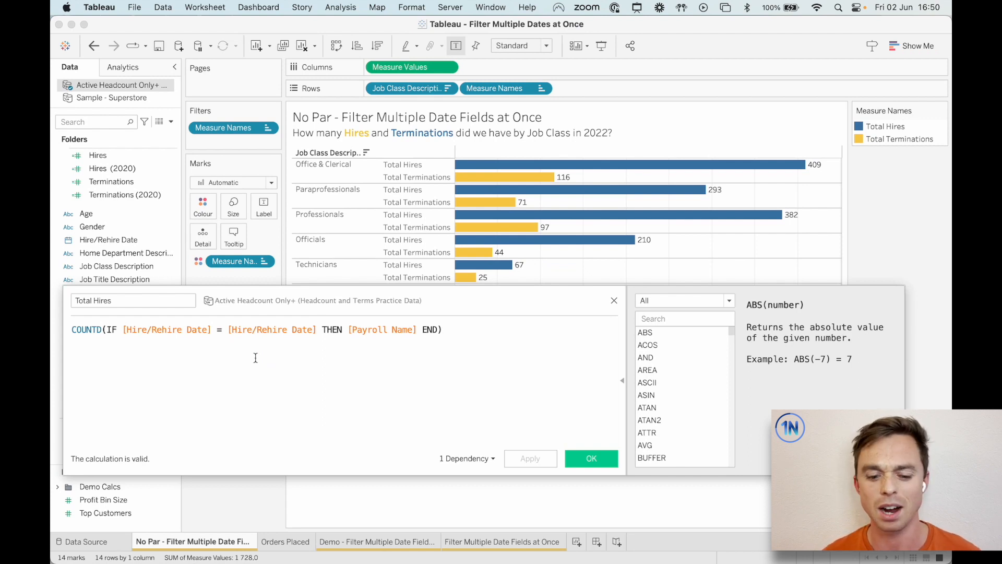
{"action": "left_click", "coordinate": [590, 458]}
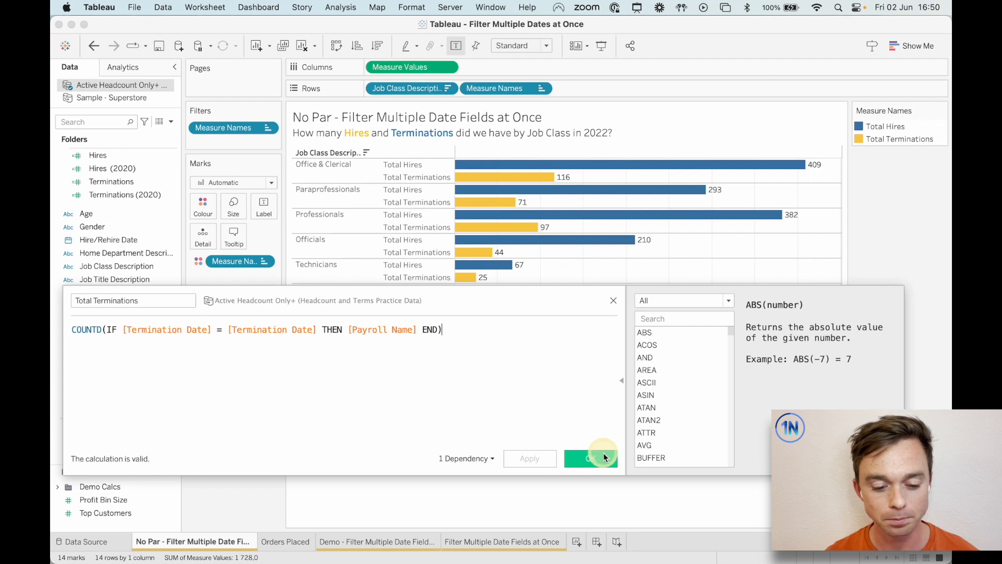
{"action": "left_click", "coordinate": [588, 458]}
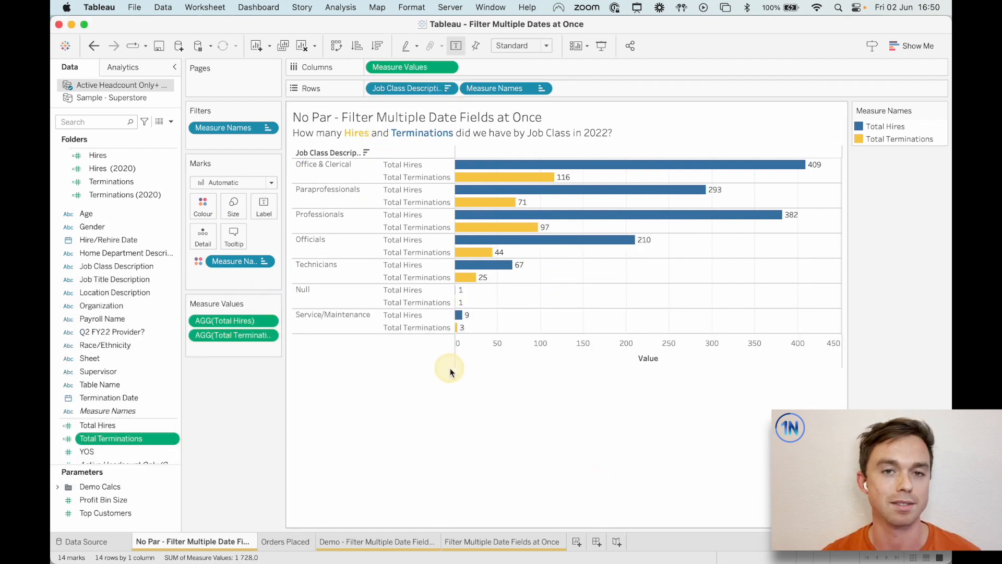
{"action": "mouse_move", "coordinate": [451, 372]}
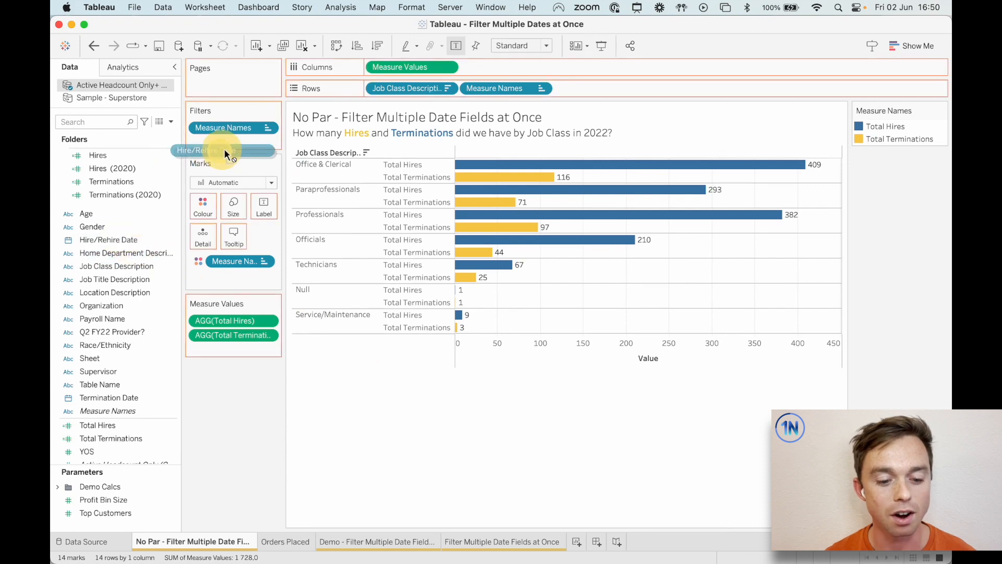
Filter Hire/Rehire Date by Years, keeping only 2020.
{"action": "left_click", "coordinate": [223, 151]}
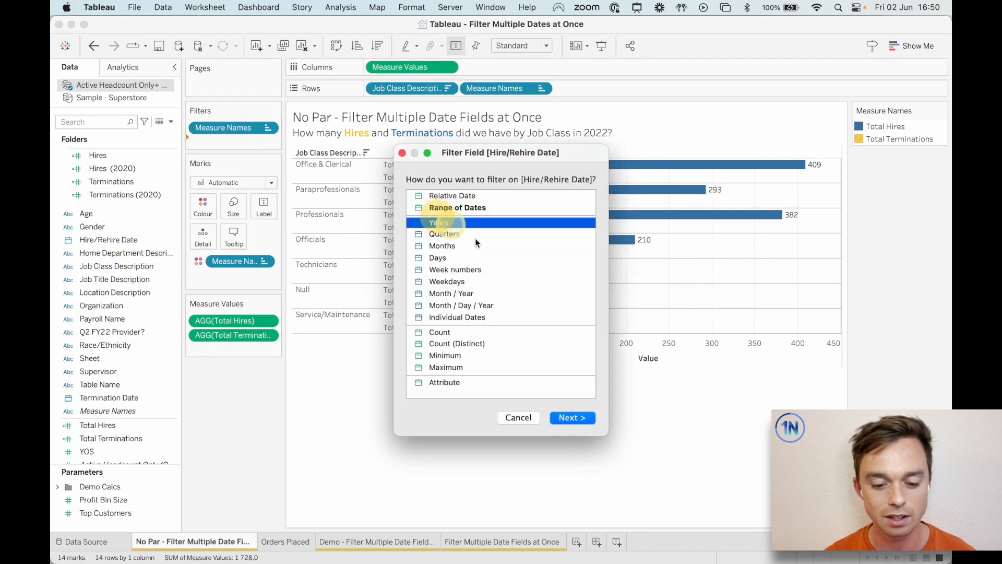
{"action": "left_click", "coordinate": [571, 417]}
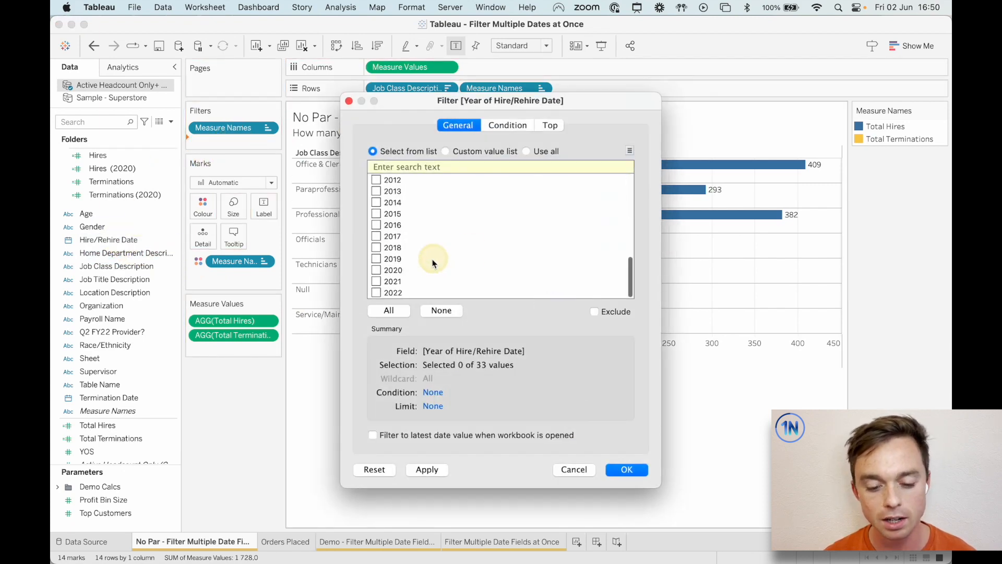
{"action": "left_click", "coordinate": [377, 269]}
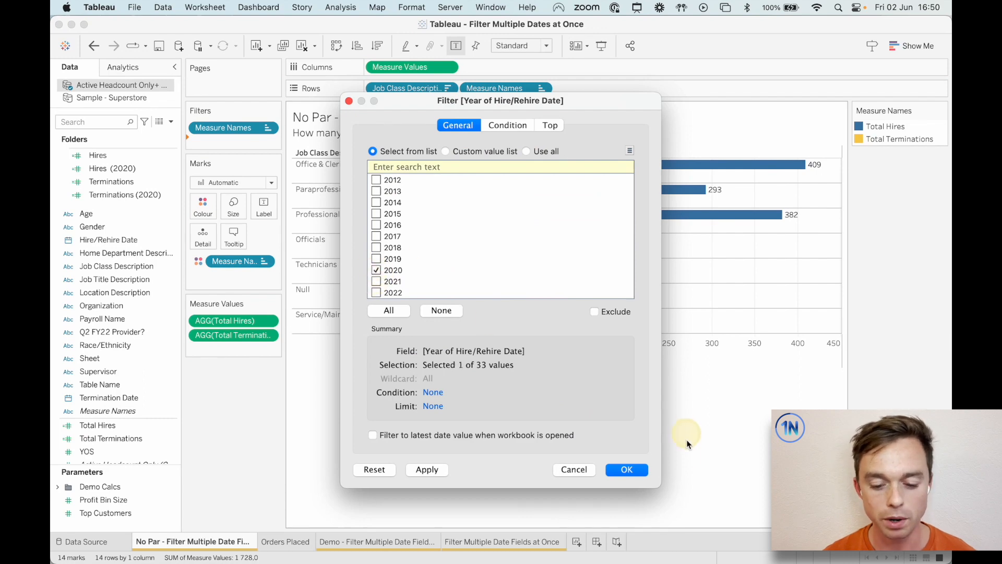
{"action": "left_click", "coordinate": [625, 469]}
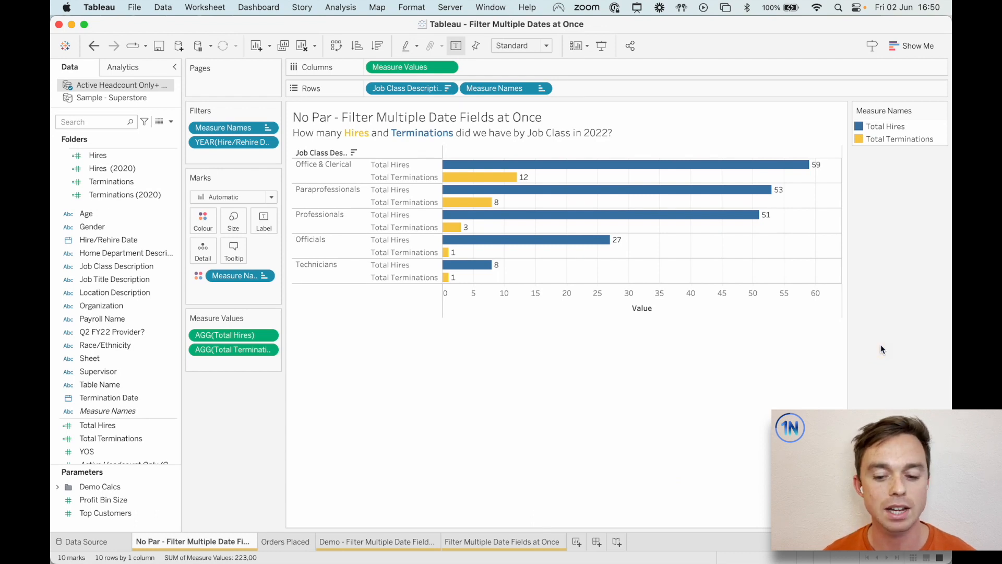
{"action": "mouse_move", "coordinate": [779, 164]}
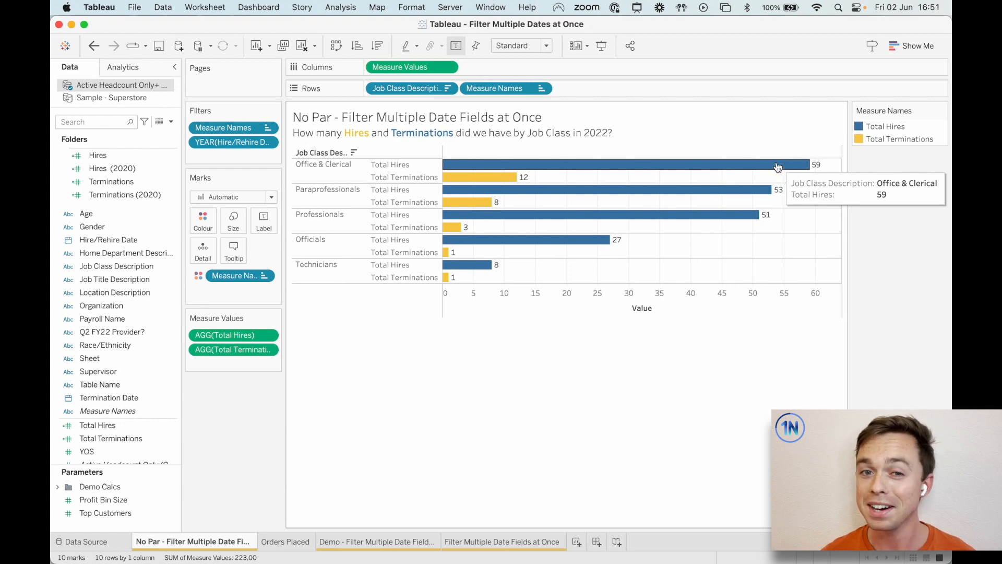
{"action": "mouse_move", "coordinate": [491, 178]}
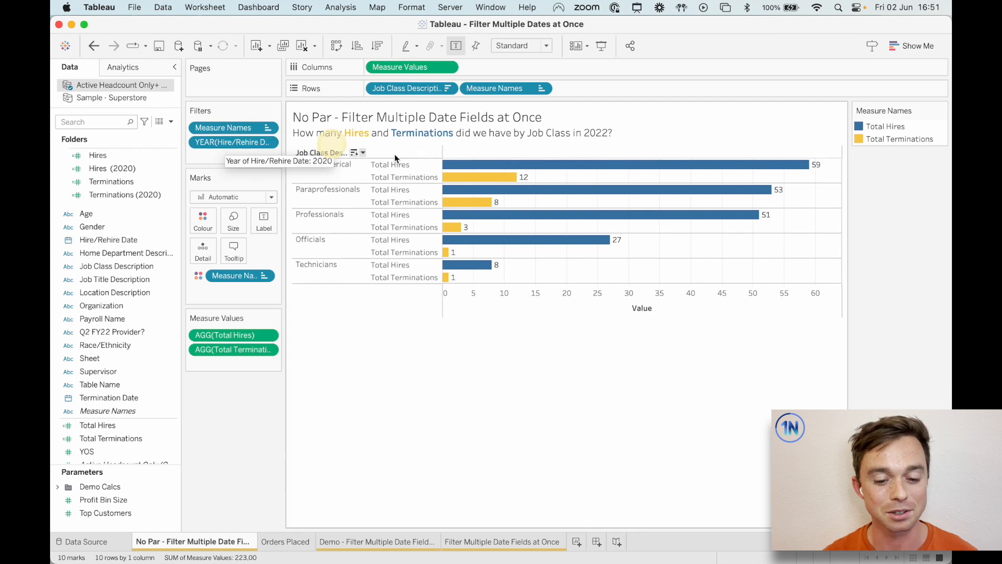
{"action": "mouse_move", "coordinate": [420, 350]}
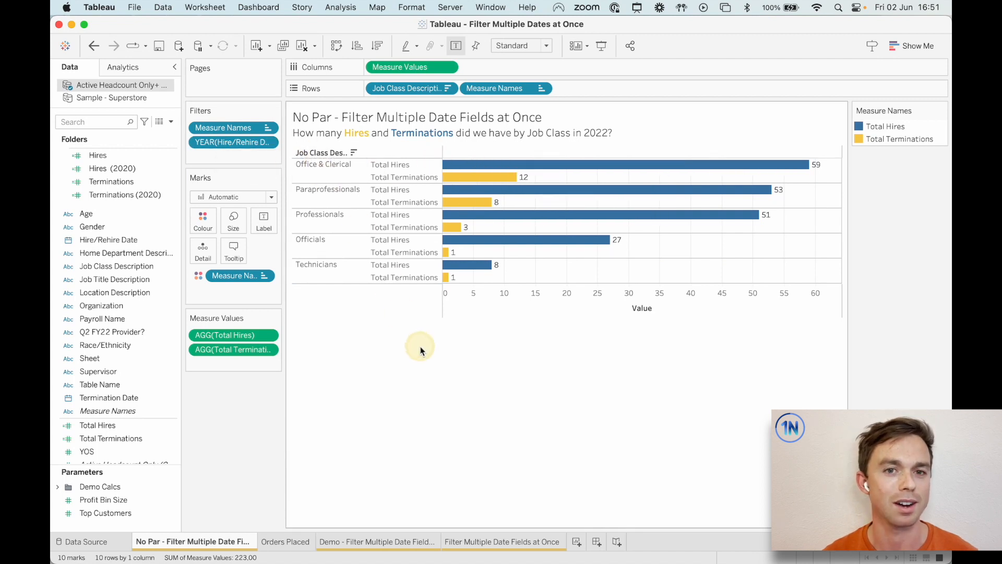
{"action": "mouse_move", "coordinate": [421, 351]}
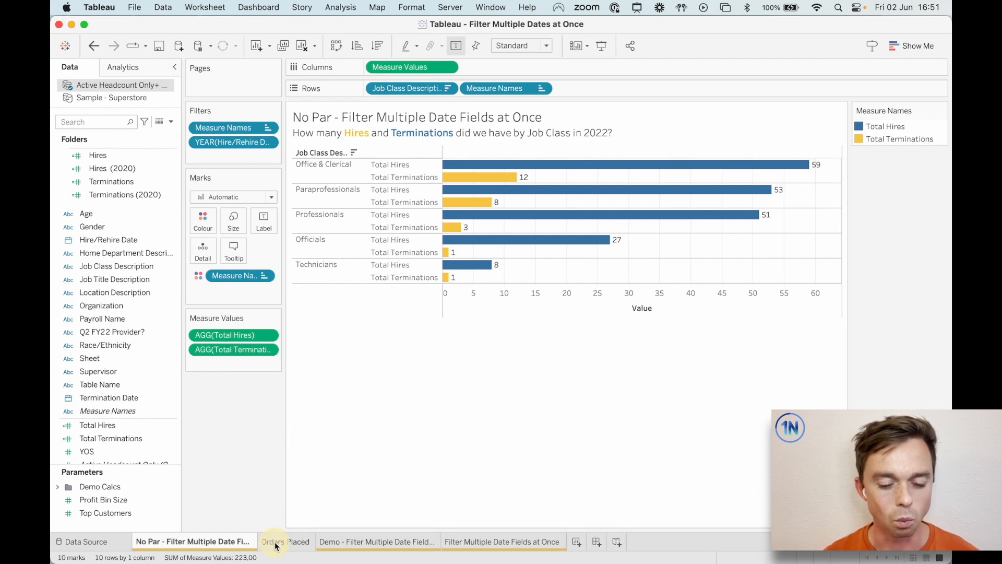
On the Orders Placed sheet, filter Order Date to year 2022 and sort ship dates newest first.
{"action": "left_click", "coordinate": [286, 541]}
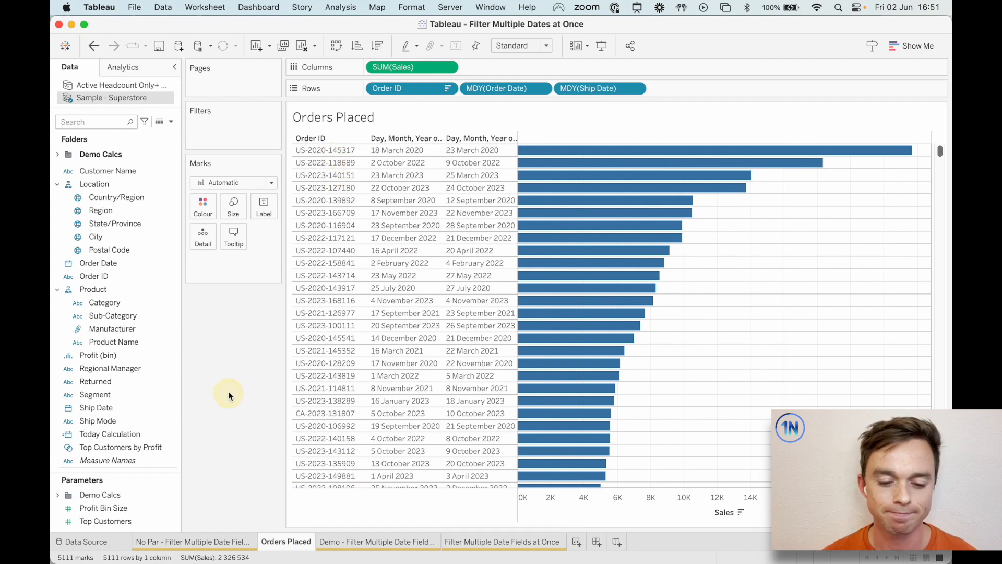
{"action": "mouse_move", "coordinate": [222, 415]}
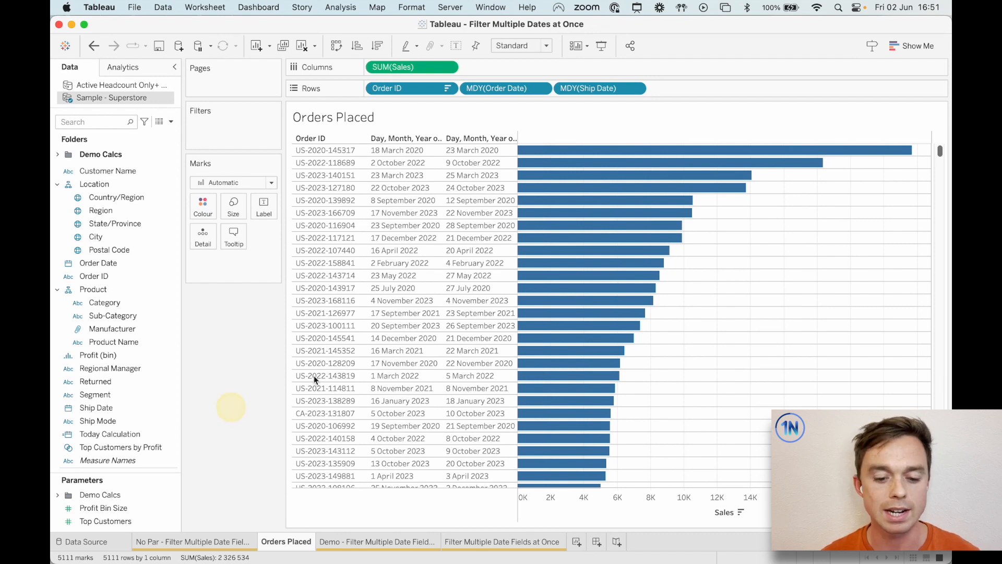
{"action": "left_click", "coordinate": [476, 149]}
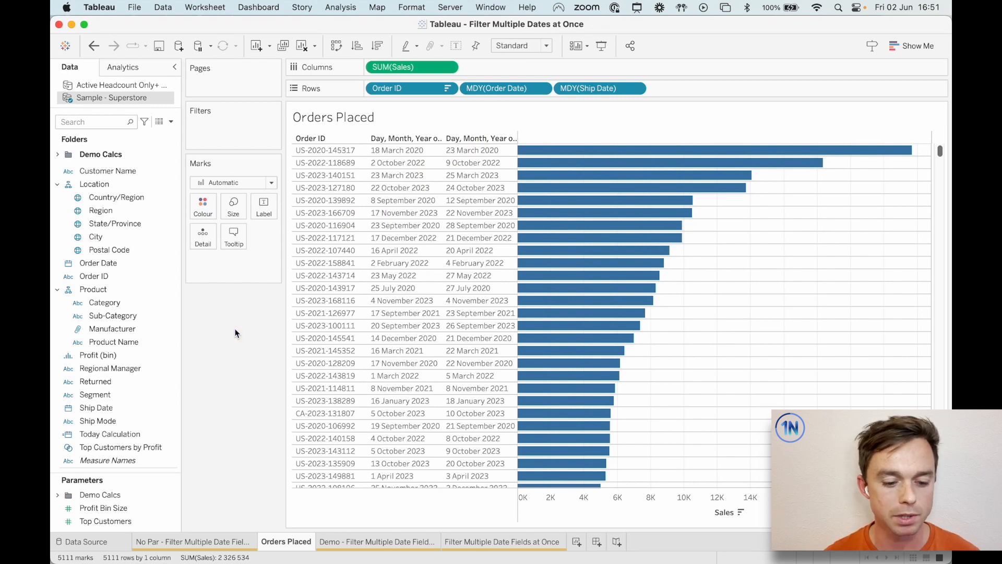
{"action": "left_click", "coordinate": [98, 263]}
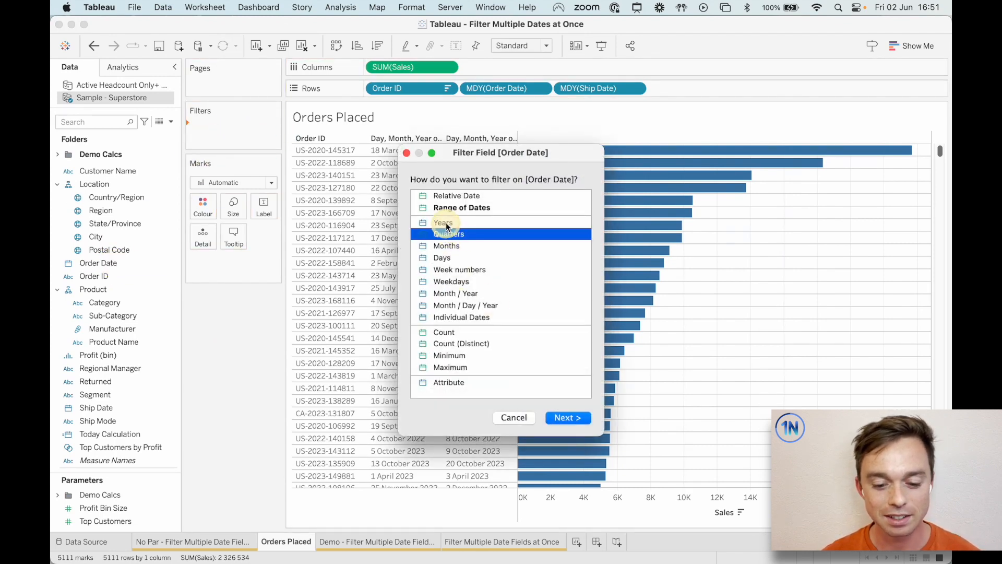
{"action": "left_click", "coordinate": [566, 417]}
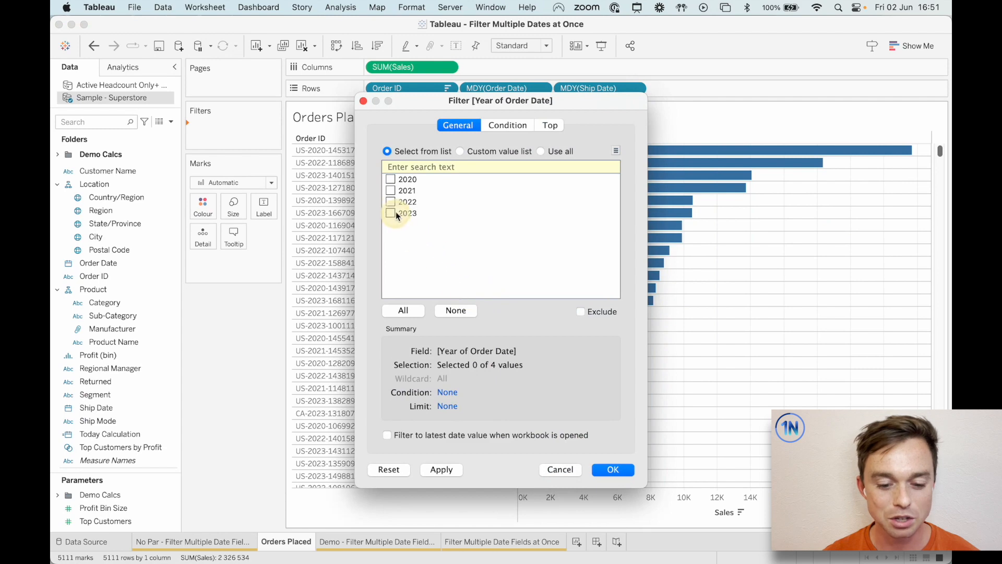
{"action": "left_click", "coordinate": [611, 468]}
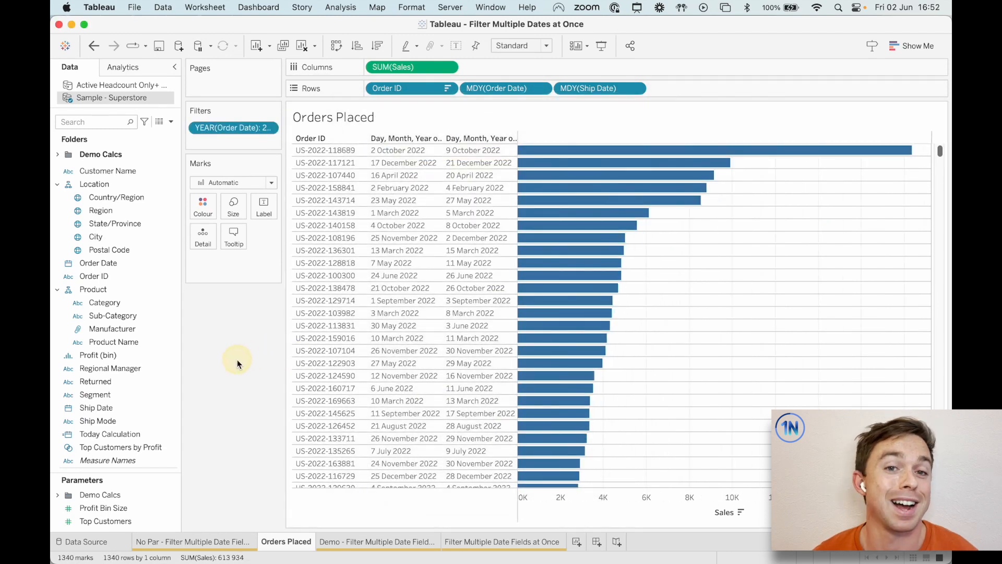
{"action": "mouse_move", "coordinate": [237, 363]}
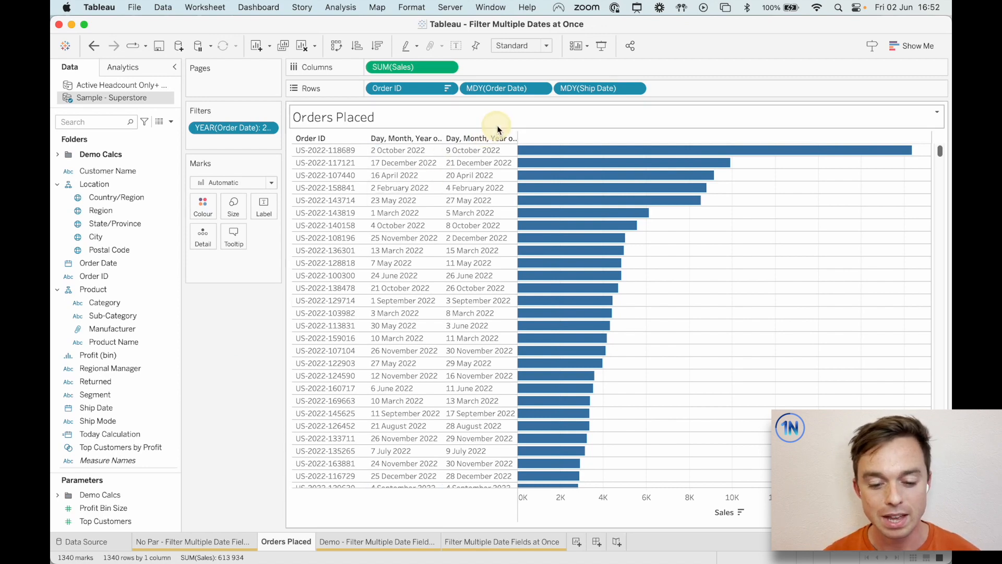
{"action": "left_click", "coordinate": [495, 138]}
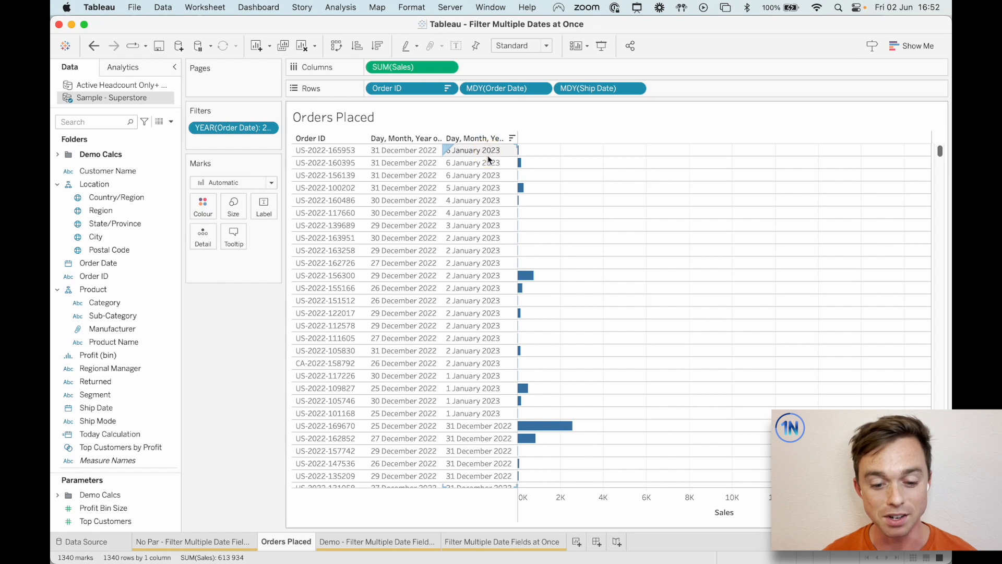
{"action": "mouse_move", "coordinate": [708, 254]}
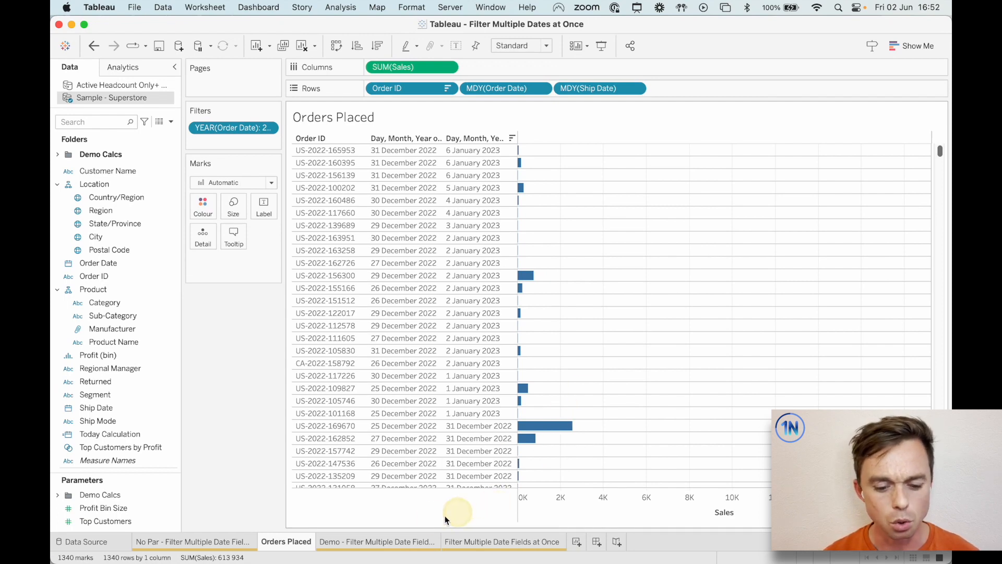
On the Demo sheet, switch the date range parameter through 2021, 2022 and 2020.
{"action": "left_click", "coordinate": [502, 541]}
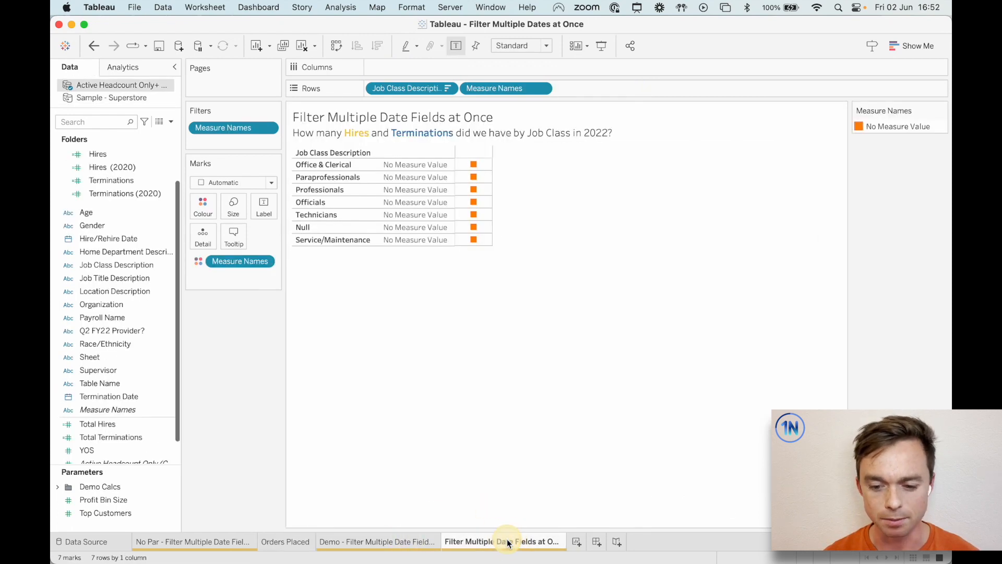
{"action": "left_click", "coordinate": [377, 541]}
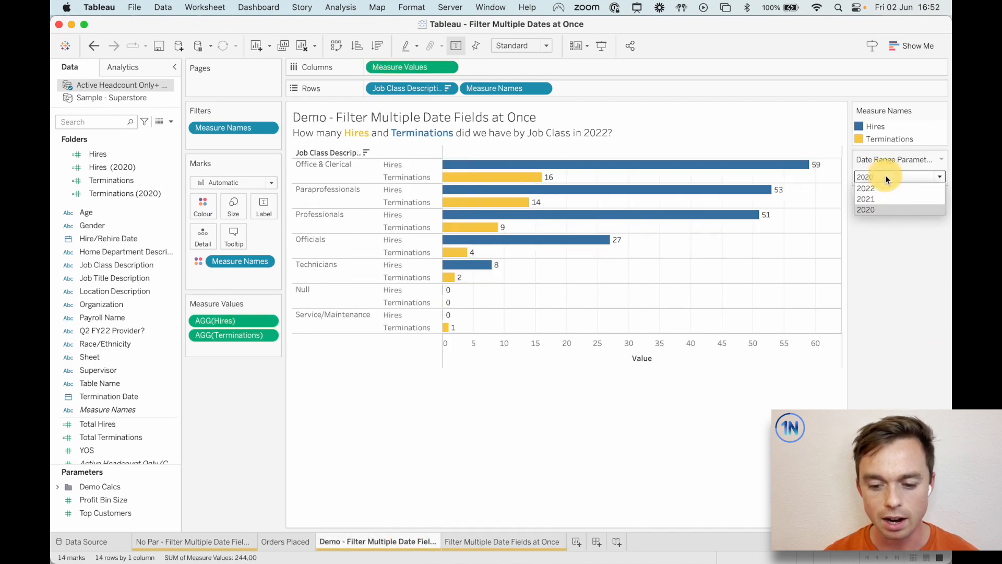
{"action": "left_click", "coordinate": [866, 198]}
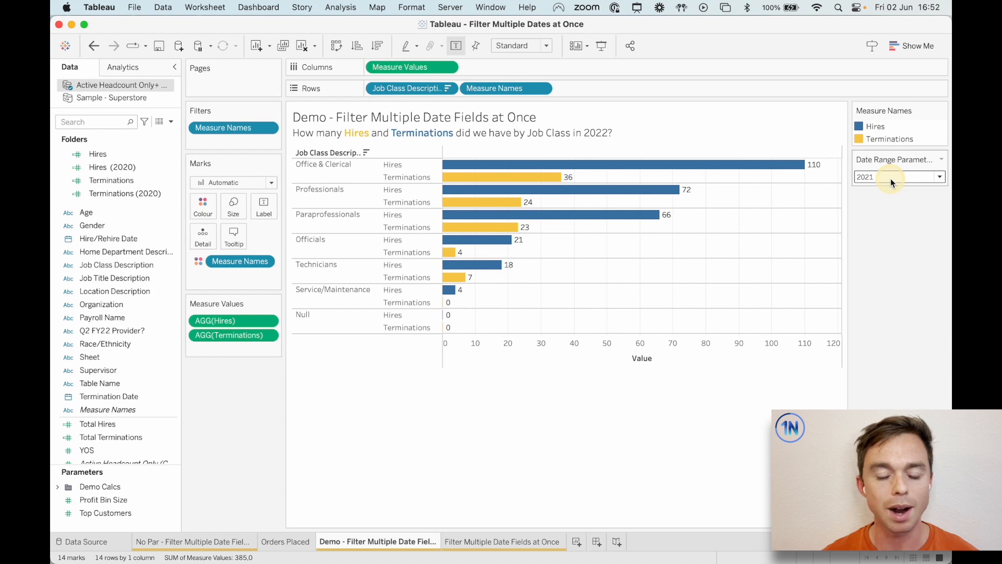
{"action": "left_click", "coordinate": [898, 176]}
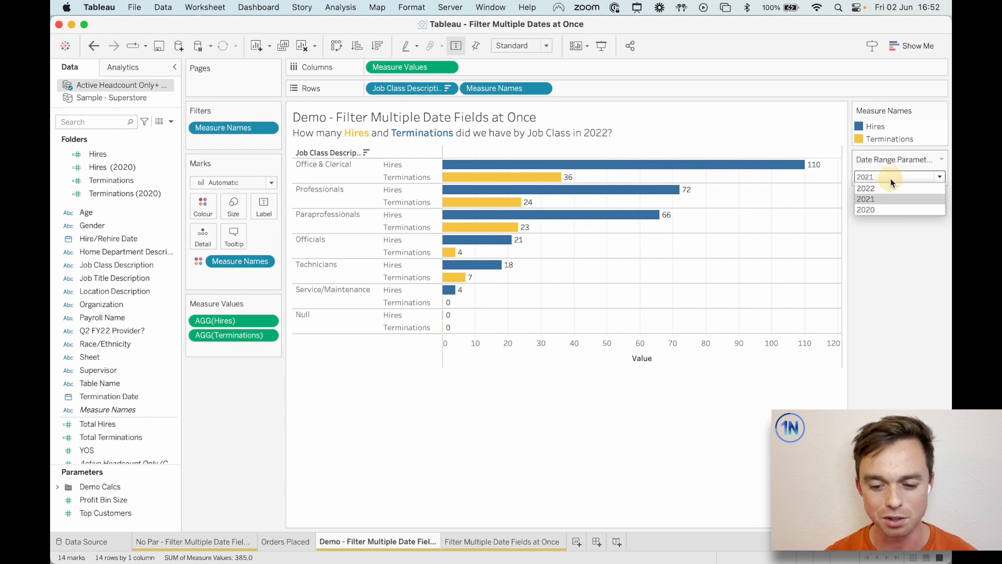
{"action": "left_click", "coordinate": [865, 188]}
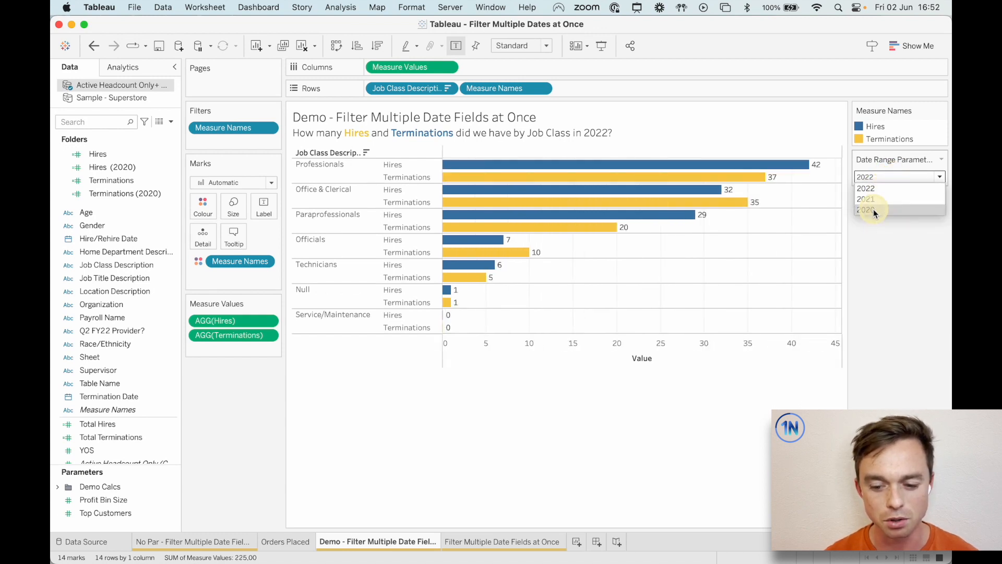
{"action": "left_click", "coordinate": [867, 210]}
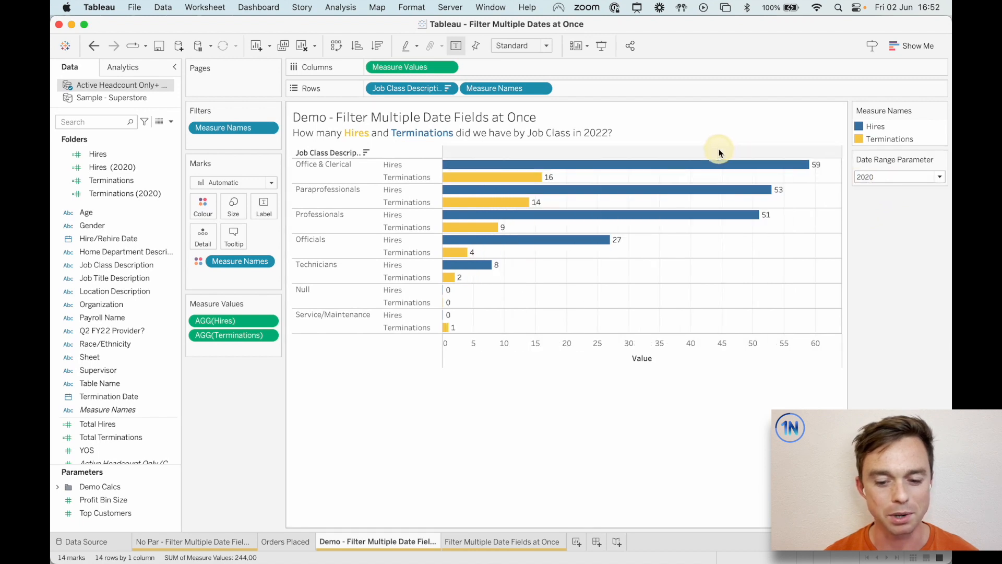
{"action": "mouse_move", "coordinate": [644, 168]}
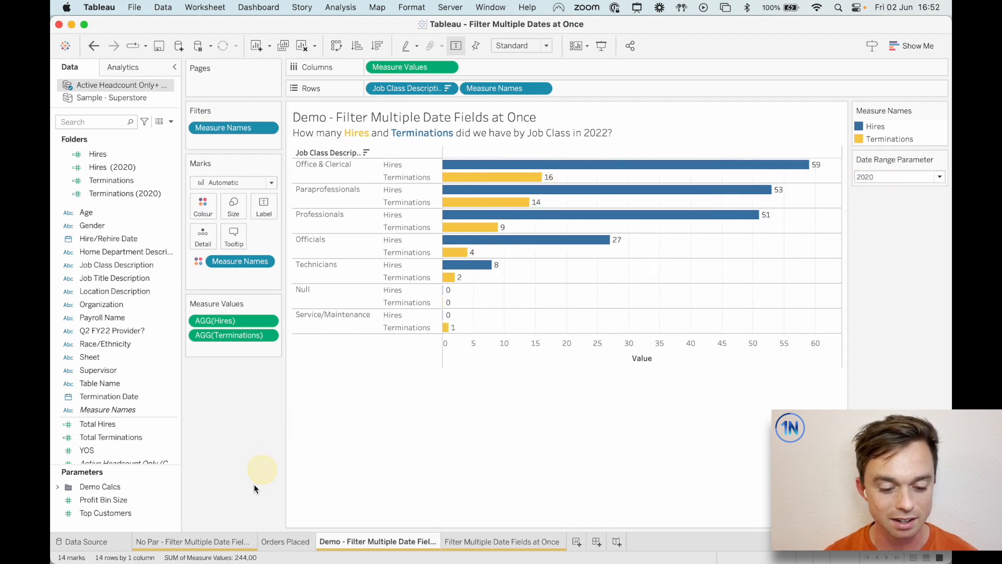
Browse the No Par and Demo sheets, ending on the empty Filter Multiple Date Fields sheet.
{"action": "left_click", "coordinate": [192, 541]}
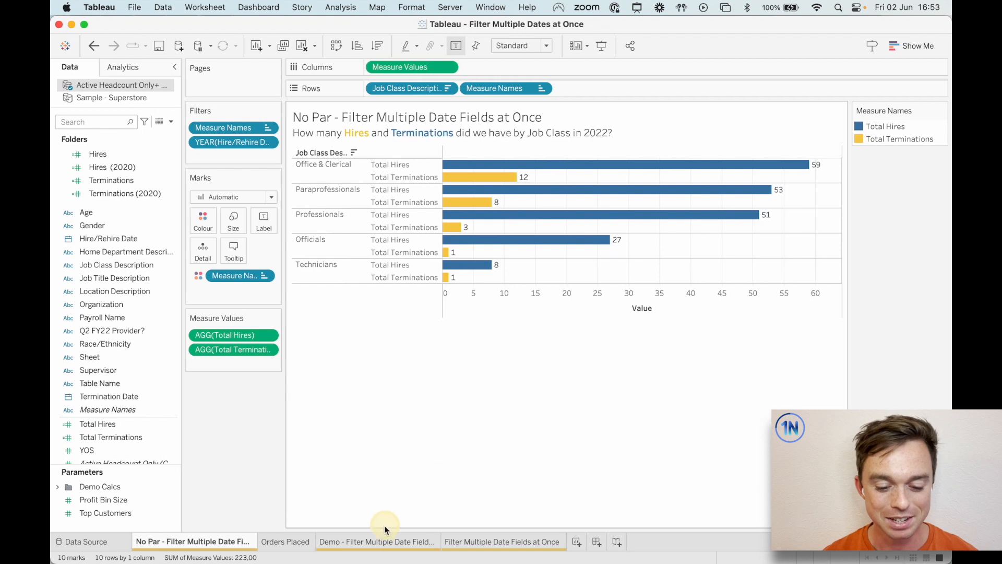
{"action": "left_click", "coordinate": [377, 542]}
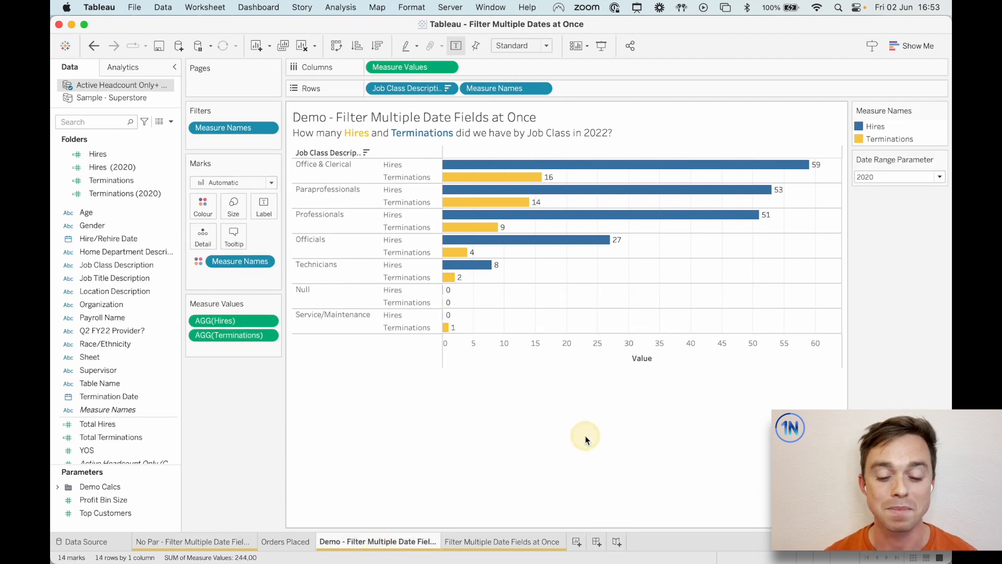
{"action": "left_click", "coordinate": [501, 542]}
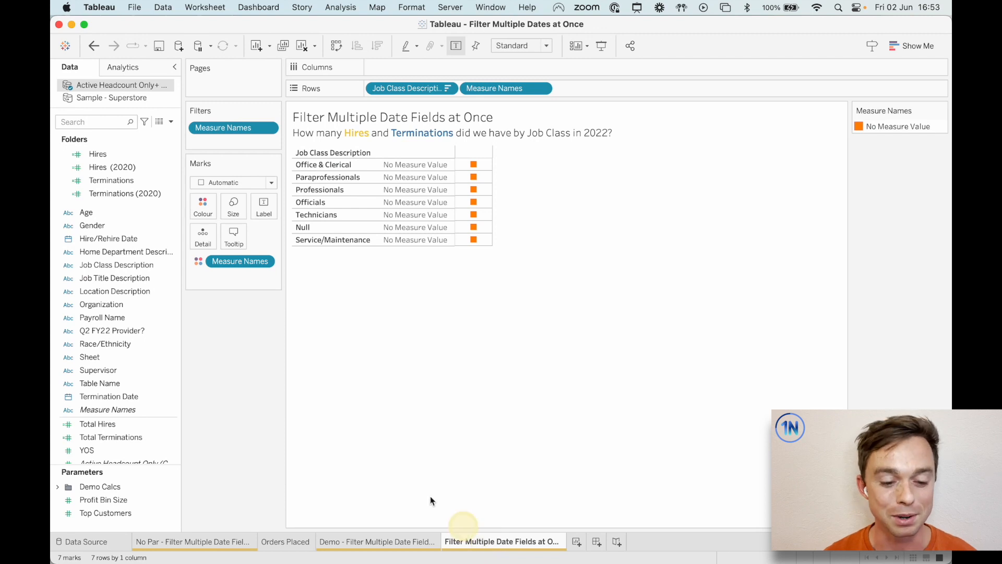
Create calculated field Hires - 2020 as COUNTD(IF YEAR([Hire/Rehire Date]) = 2020 THEN [Payroll Name] END).
{"action": "left_click", "coordinate": [159, 122]}
{"action": "type", "text": "Hires - 2020"}
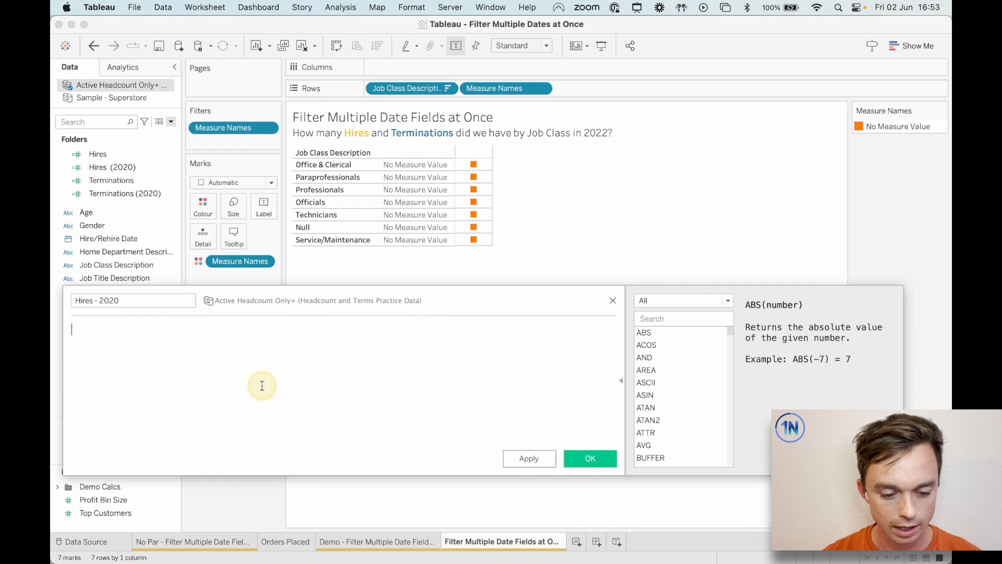
{"action": "type", "text": "IF"}
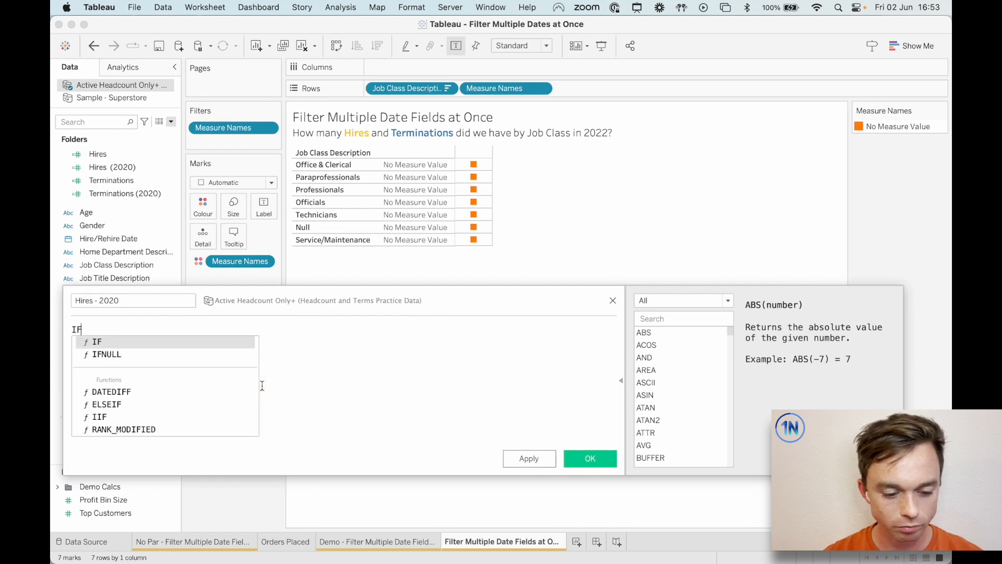
{"action": "type", "text": "YEAR("}
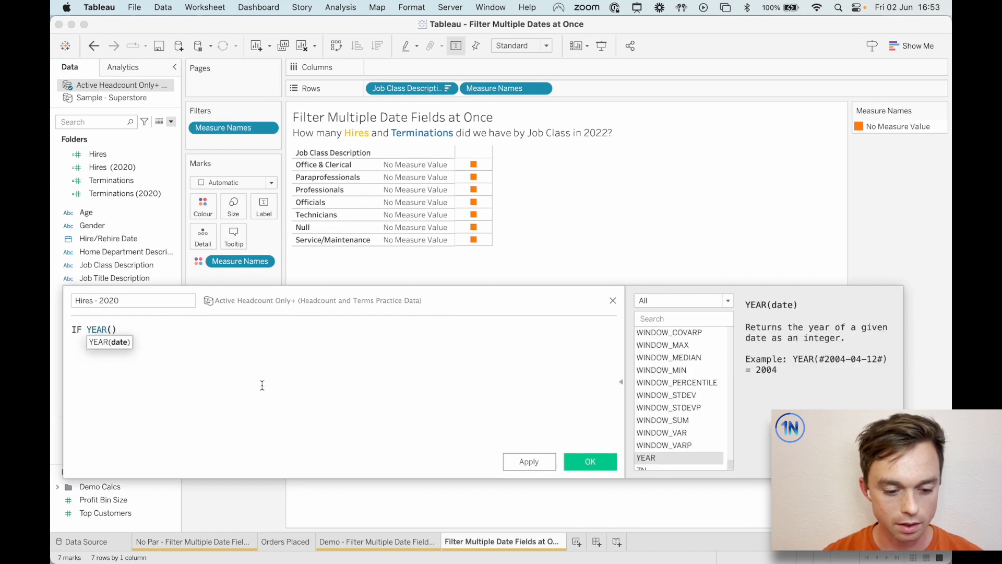
{"action": "type", "text": "Hire/Rehire Date]"}
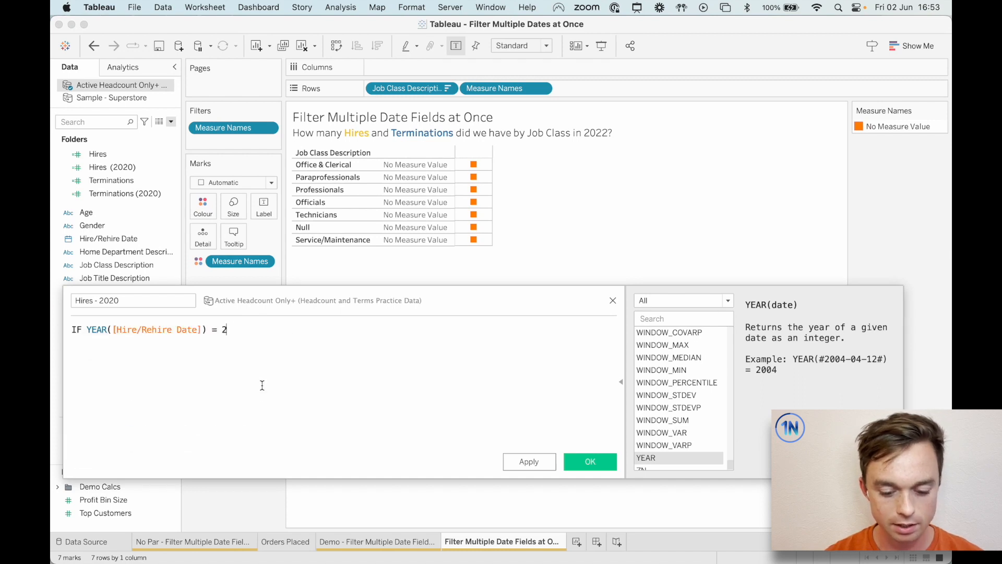
{"action": "type", "text": "020"}
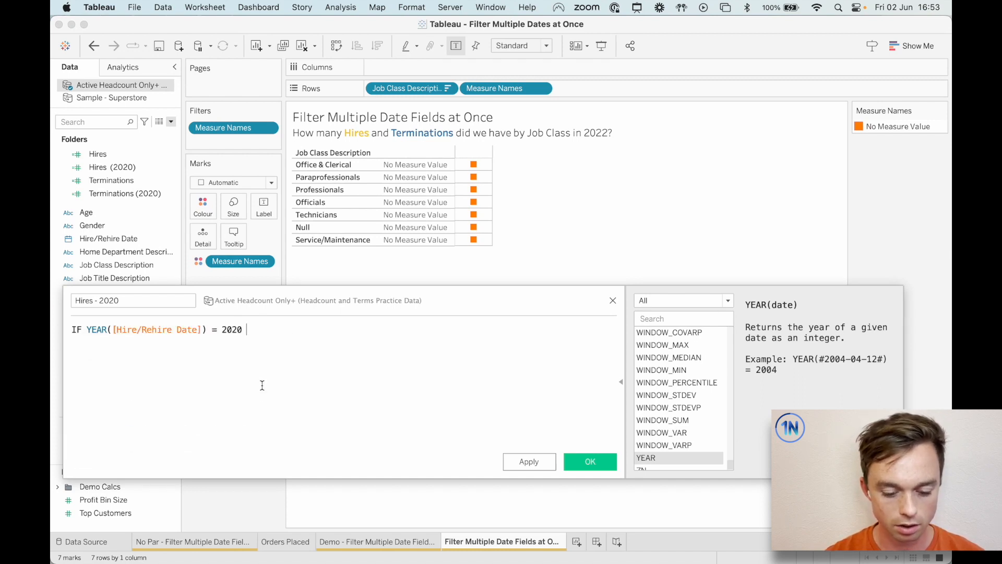
{"action": "type", "text": "THEN"}
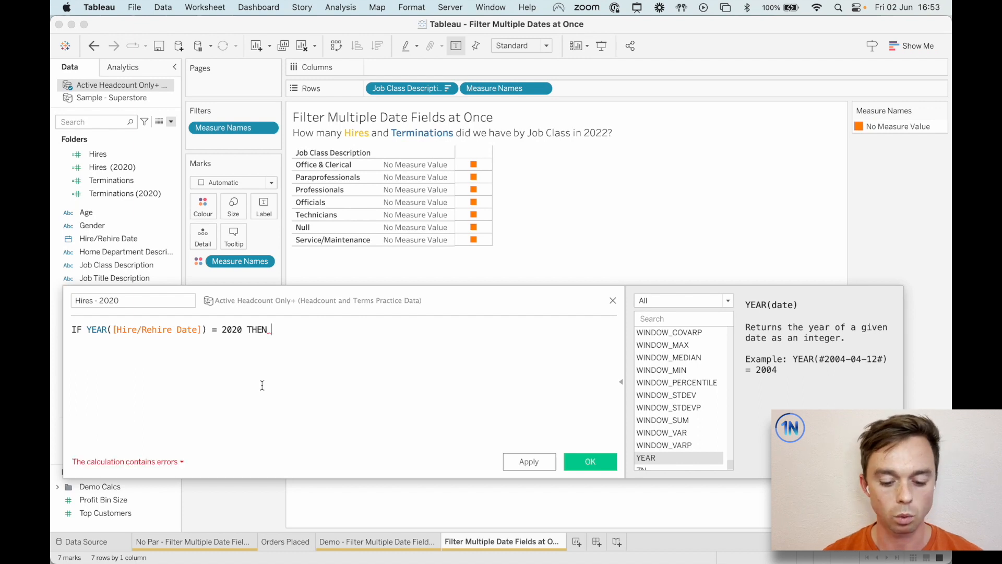
{"action": "type", "text": "[Payroll Name]"}
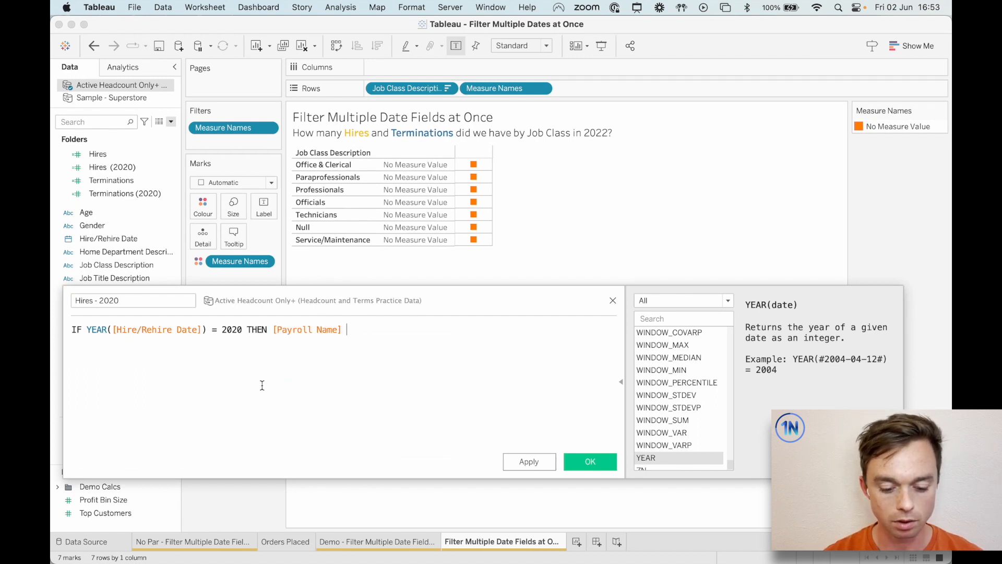
{"action": "type", "text": "END"}
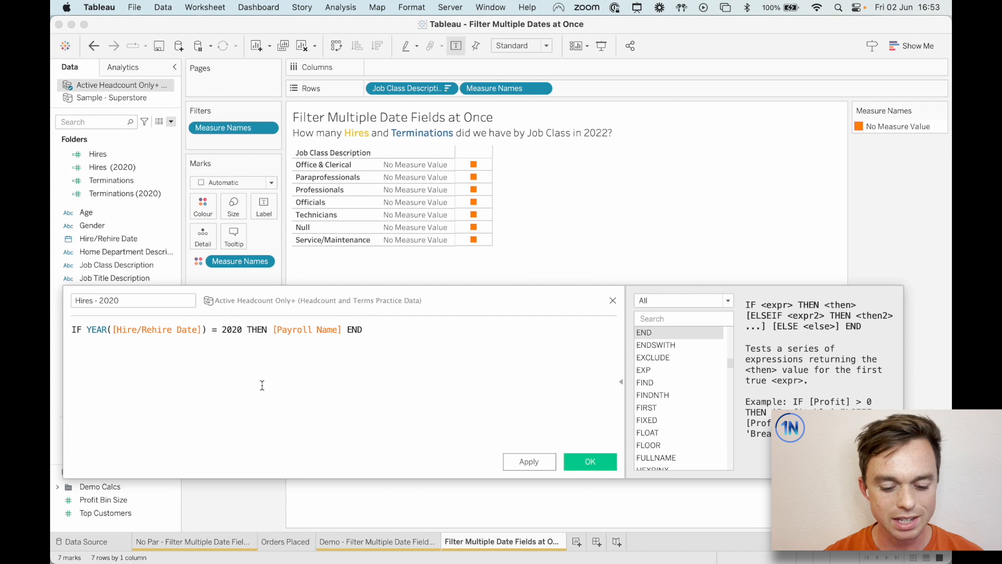
{"action": "type", "text": "COUNTD"}
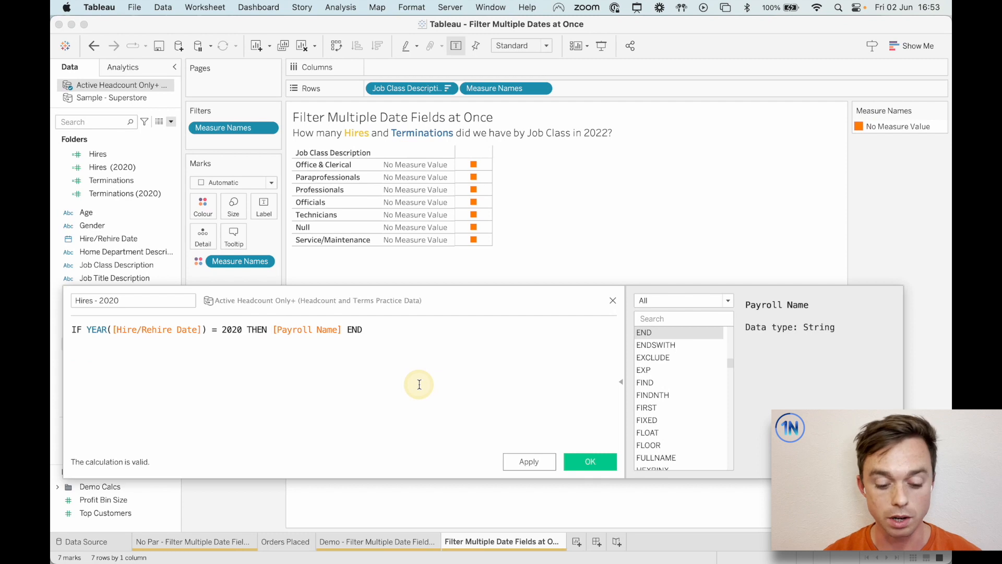
{"action": "type", "text": "COUNTD("}
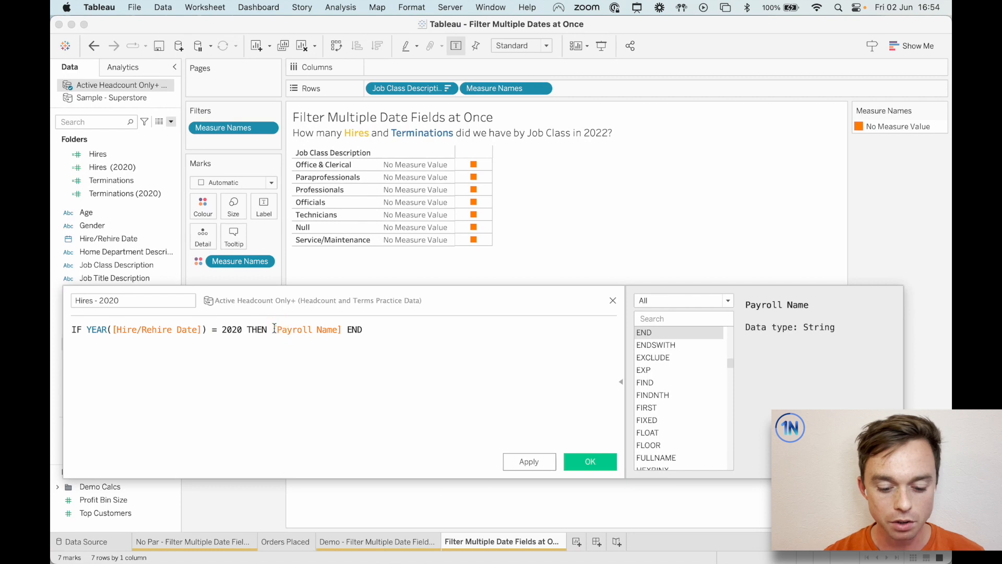
{"action": "type", "text": "COUNTD("}
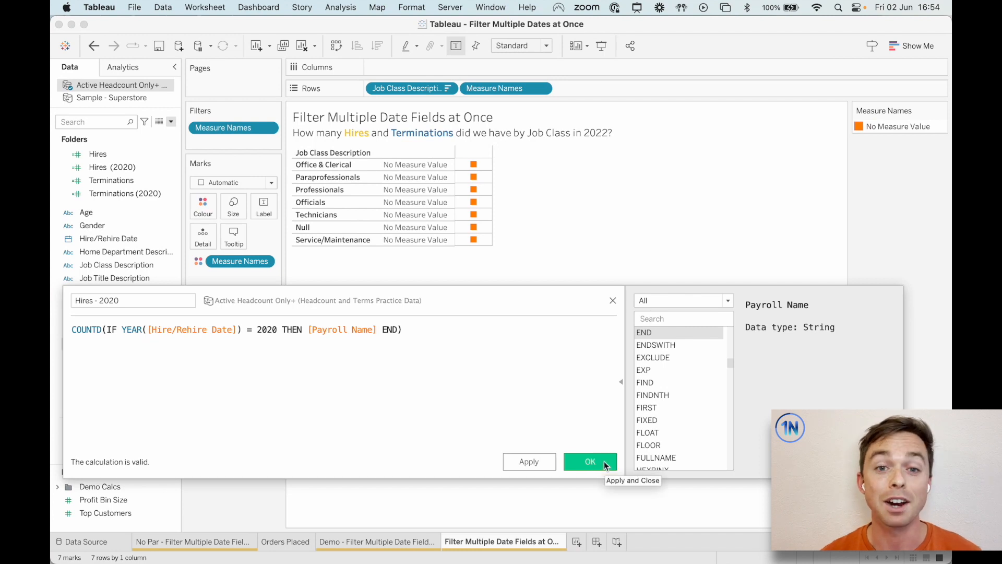
{"action": "left_click", "coordinate": [589, 461]}
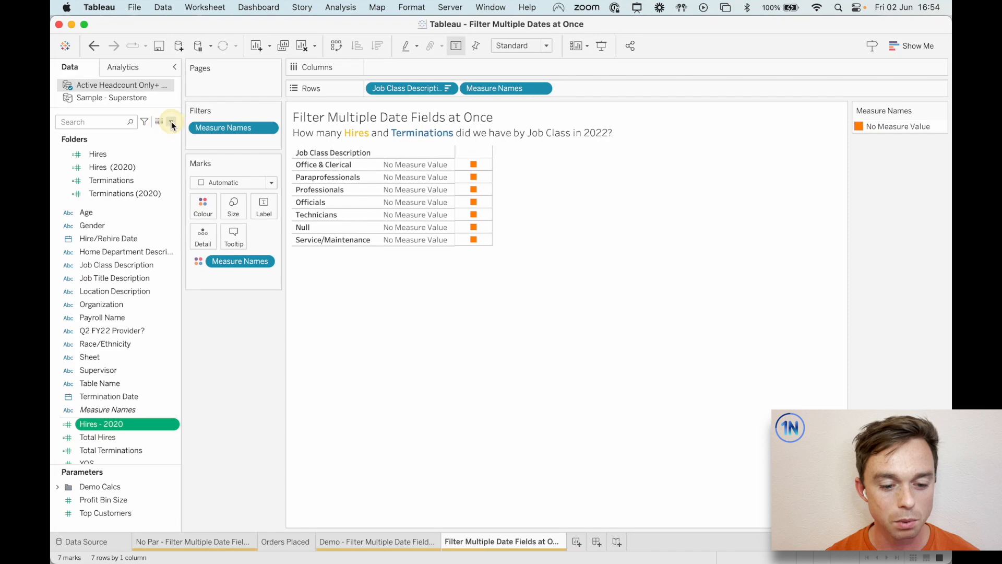
Create calculated field Terminations 2020 as COUNTD(IF YEAR([Termination Date]) = 2020 THEN [Payroll Name] END).
{"action": "left_click", "coordinate": [171, 121]}
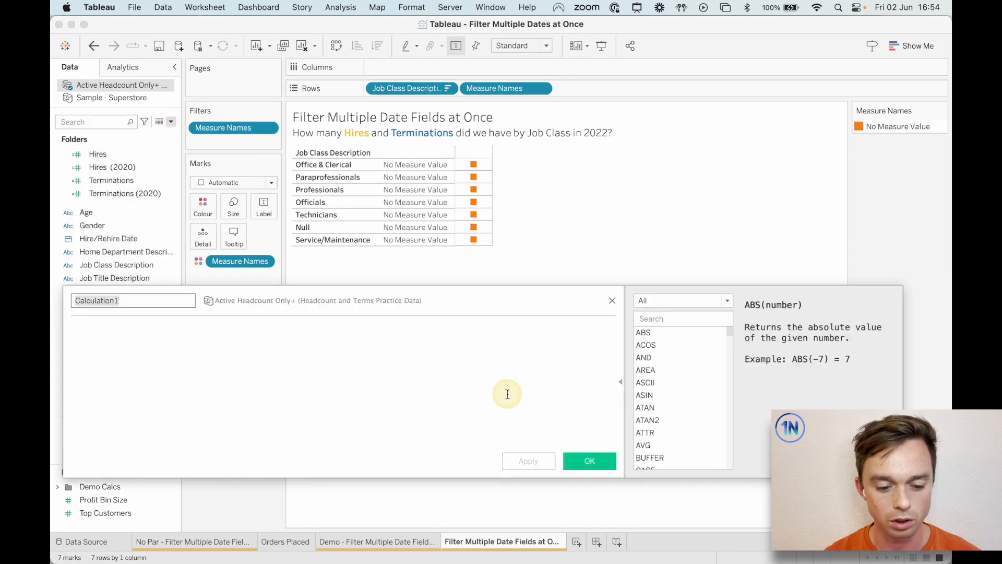
{"action": "type", "text": "Terminations 2020"}
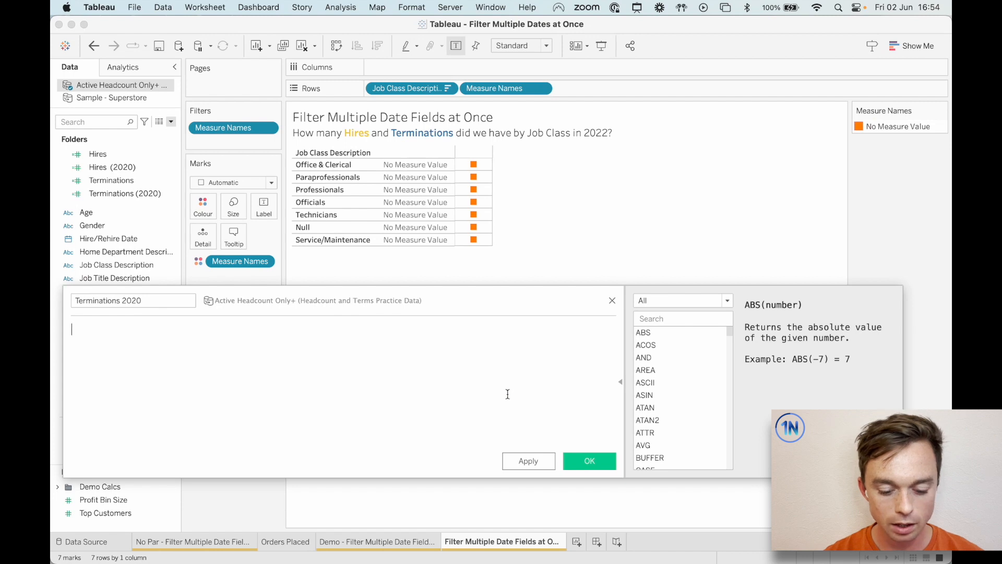
{"action": "type", "text": "COUNTD(IF"}
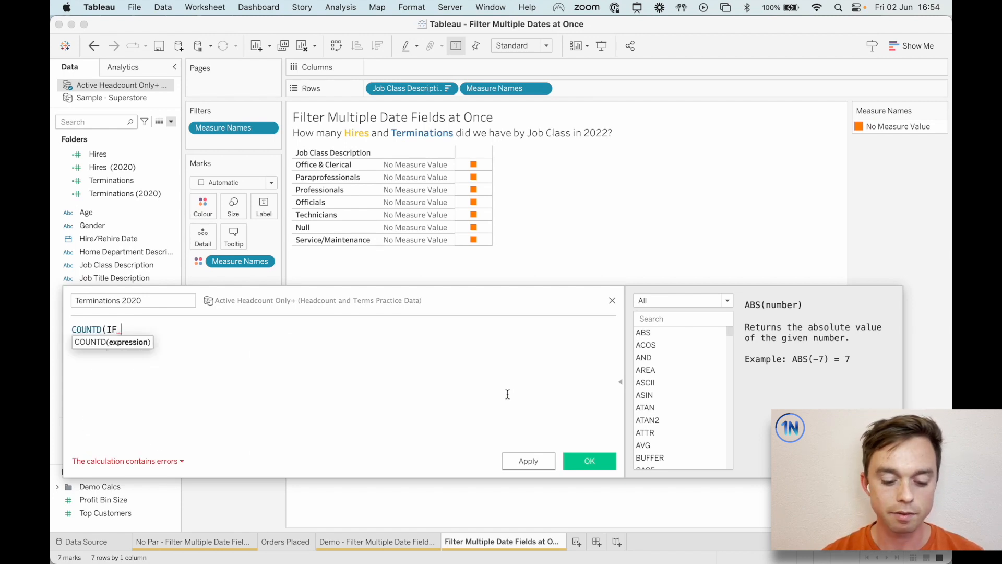
{"action": "type", "text": "YEAR()"}
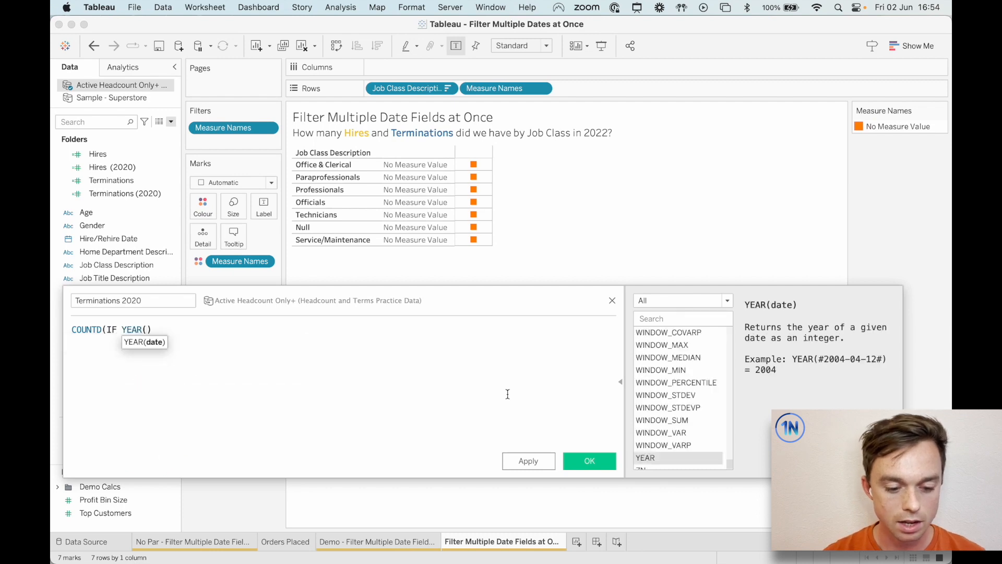
{"action": "type", "text": "[Termination Date]"}
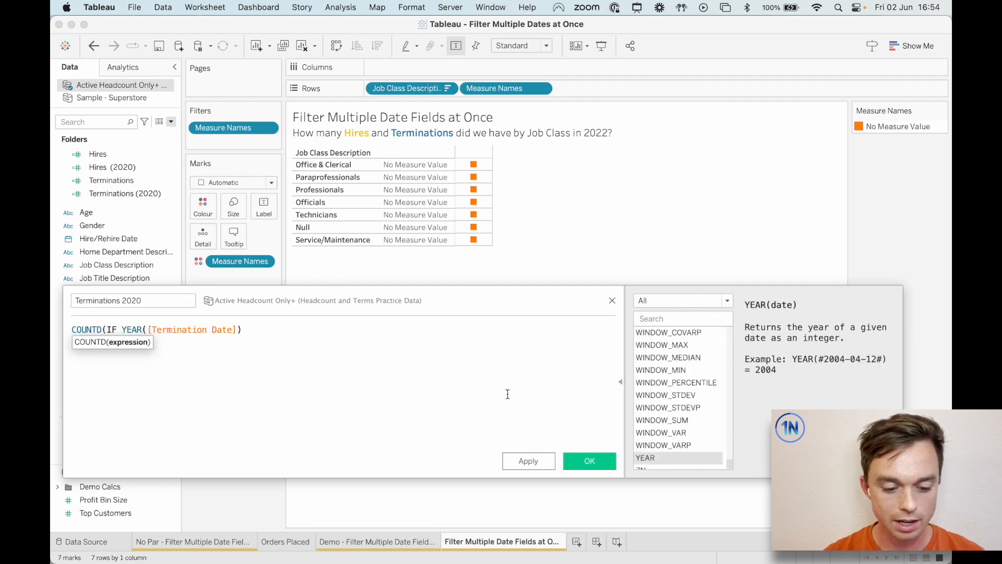
{"action": "type", "text": "= 2020"}
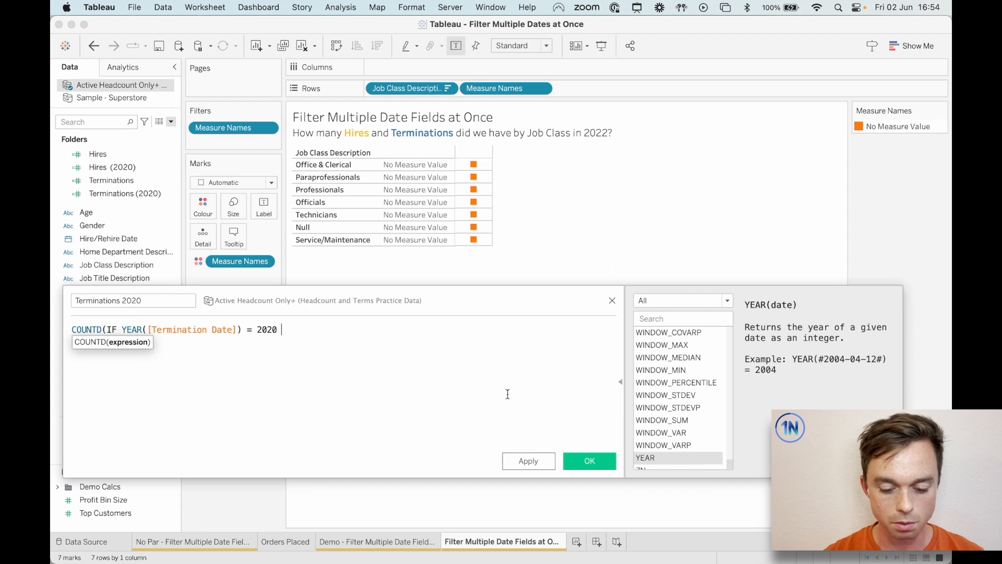
{"action": "type", "text": "THEN"}
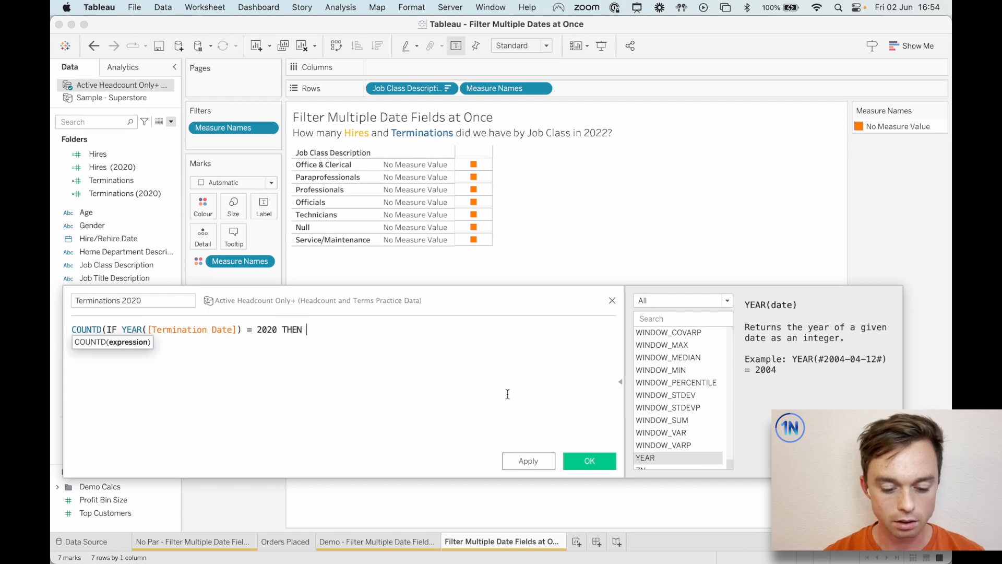
{"action": "type", "text": "[Payroll Name]"}
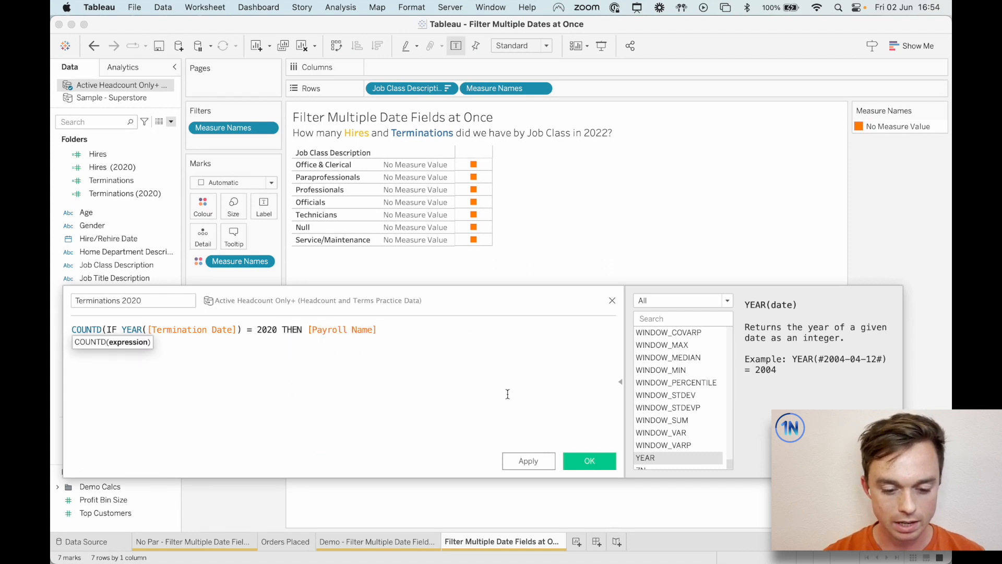
{"action": "type", "text": ")"}
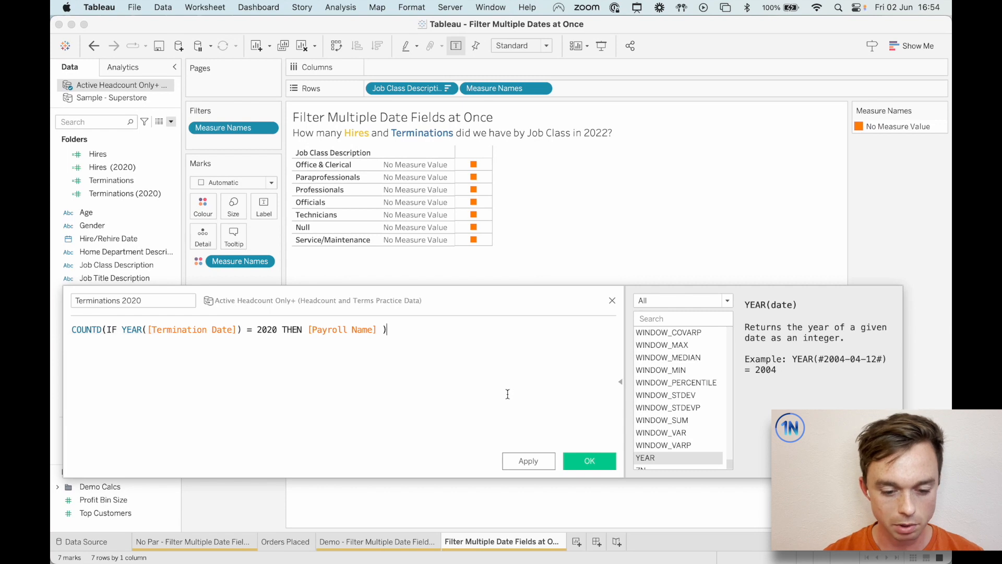
{"action": "type", "text": "END"}
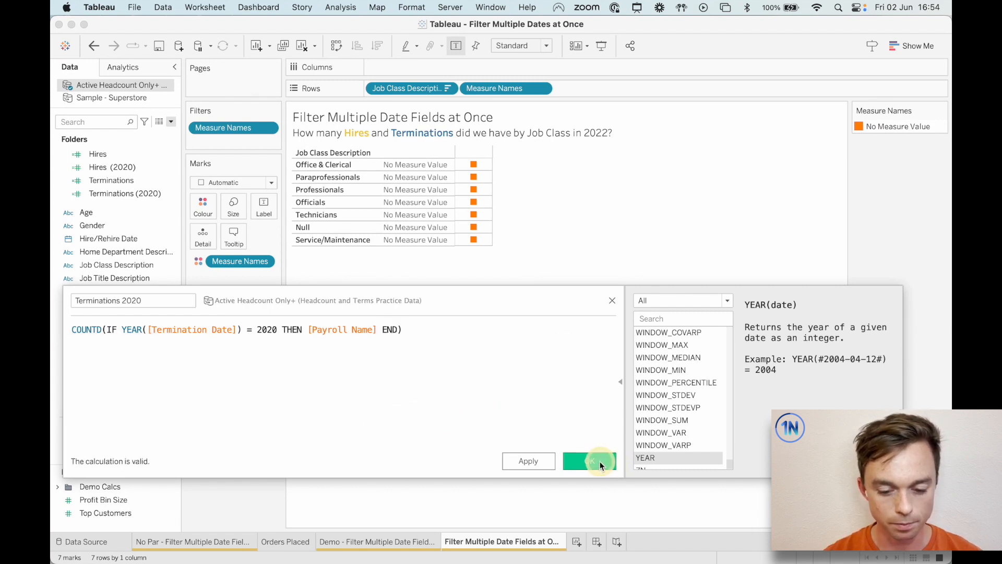
{"action": "left_click", "coordinate": [586, 460]}
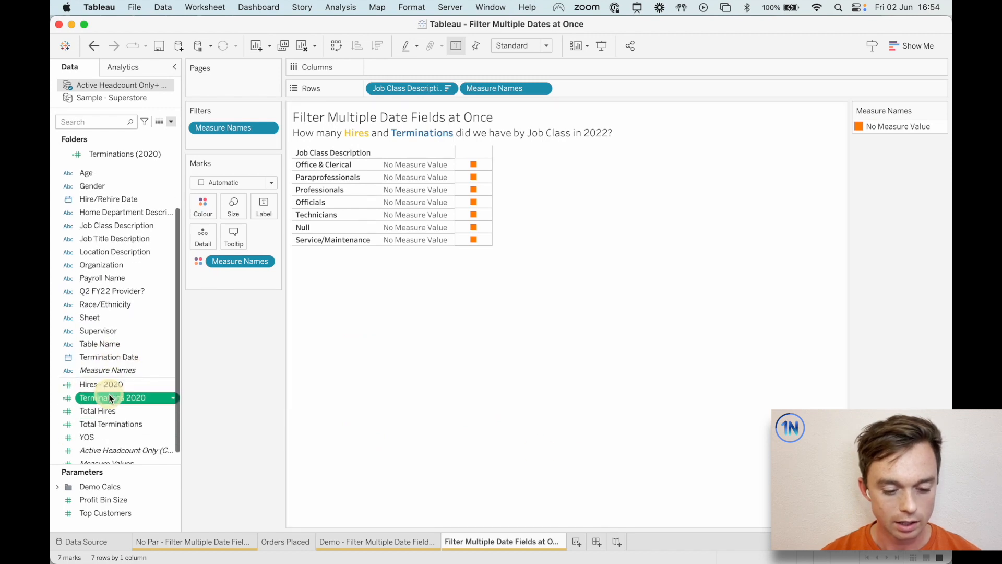
Chart Hires - 2020 and Terminations 2020 by job class, comparing against the No Par and Demo sheets.
{"action": "left_click", "coordinate": [88, 384]}
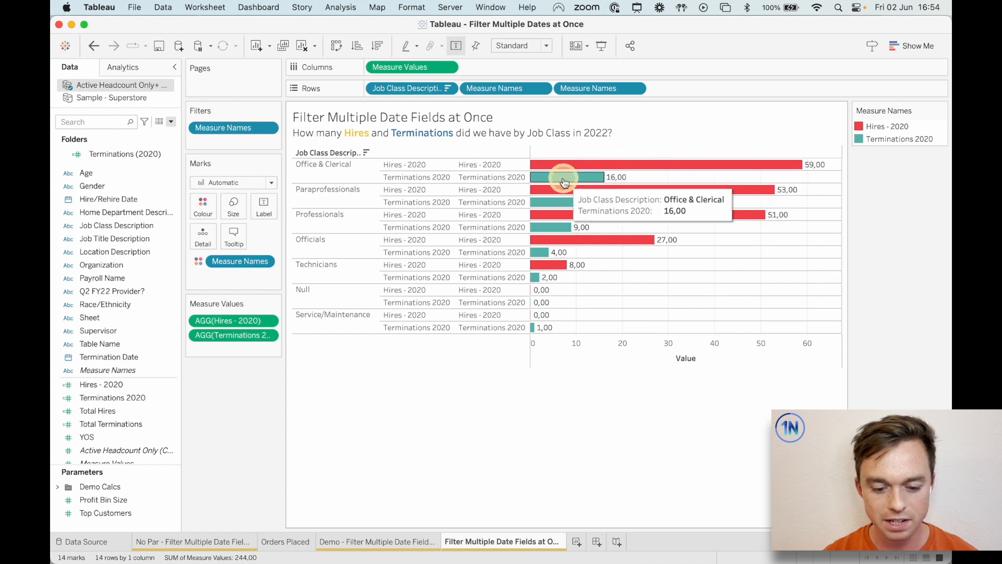
{"action": "left_click", "coordinate": [192, 541]}
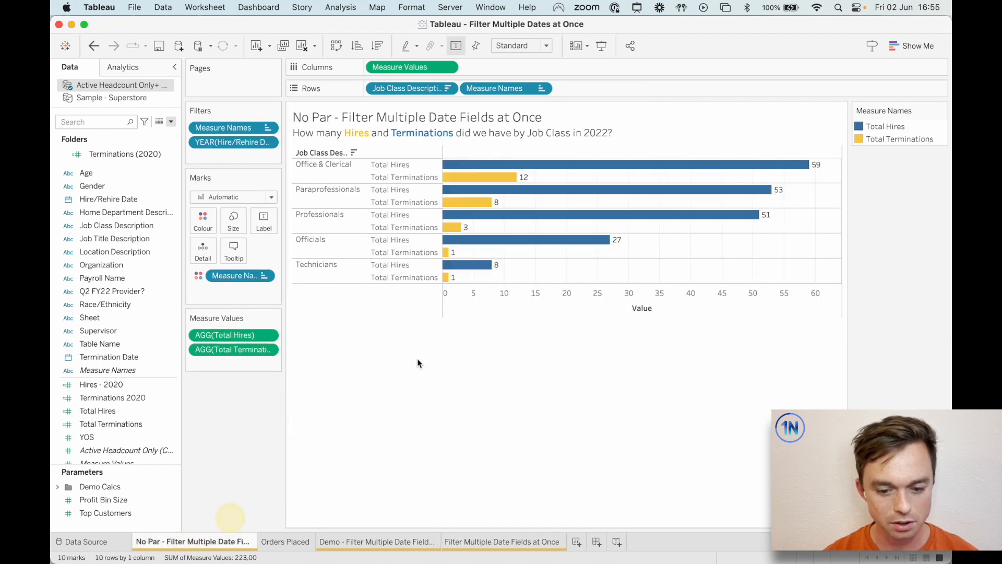
{"action": "left_click", "coordinate": [377, 542]}
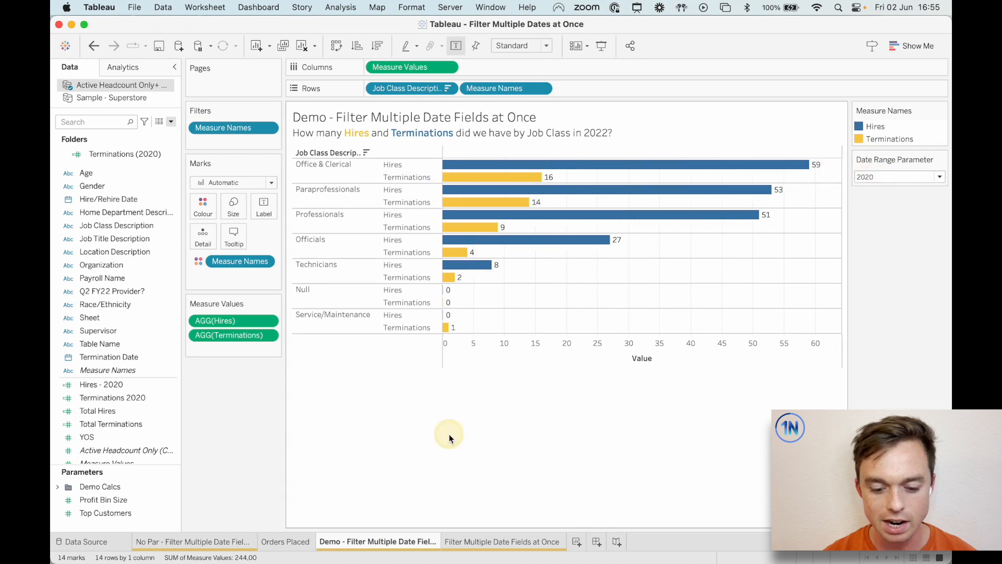
{"action": "left_click", "coordinate": [502, 542]}
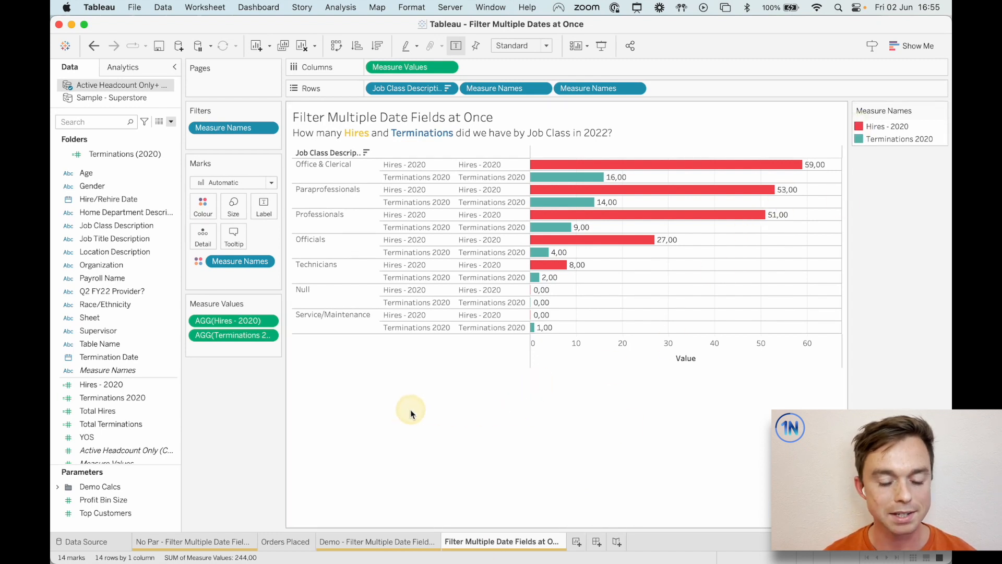
{"action": "mouse_move", "coordinate": [183, 138]}
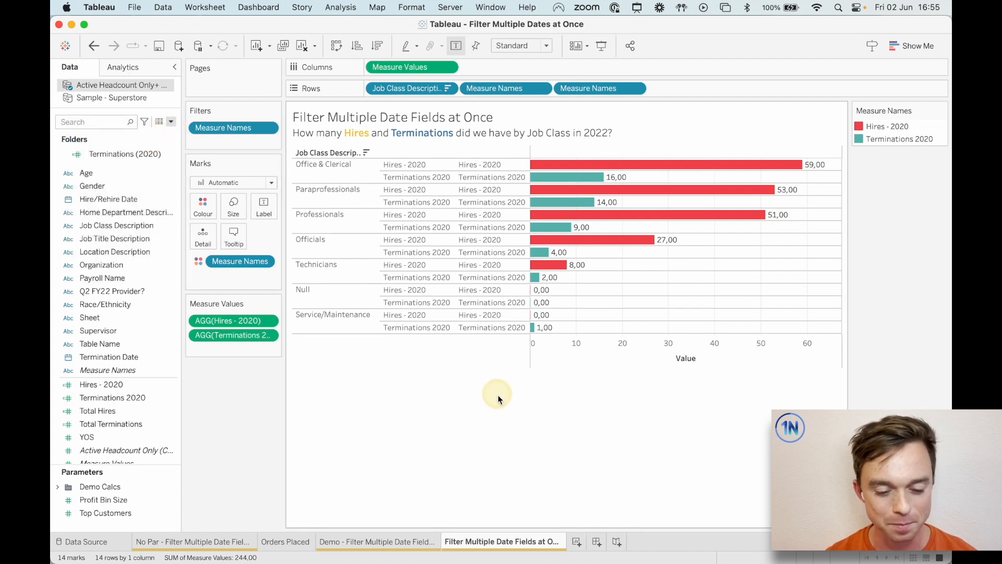
{"action": "mouse_move", "coordinate": [503, 404]}
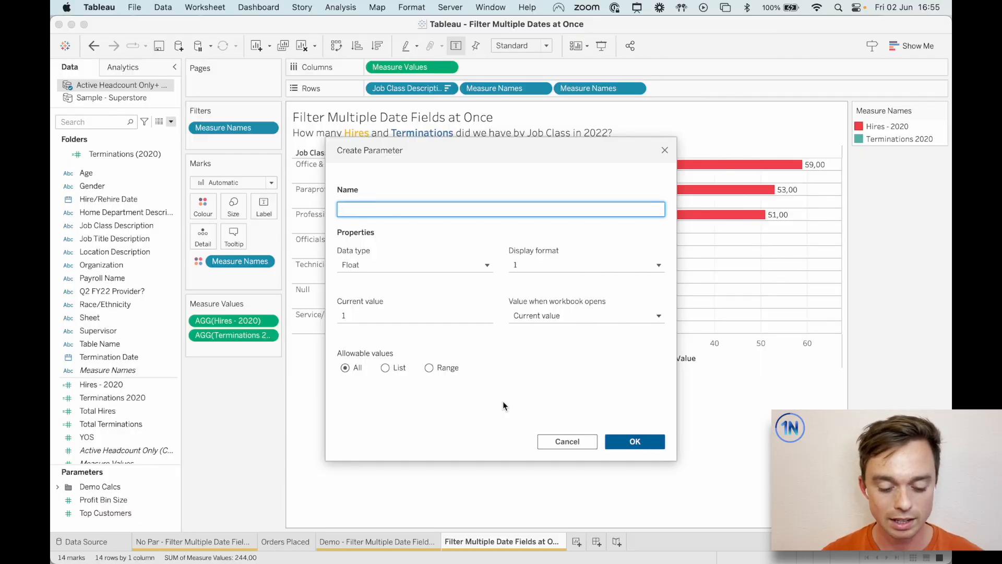
Create integer parameter Select a Year, range 2020 to 2023, step 1, formatted without thousands separator.
{"action": "type", "text": "Year"}
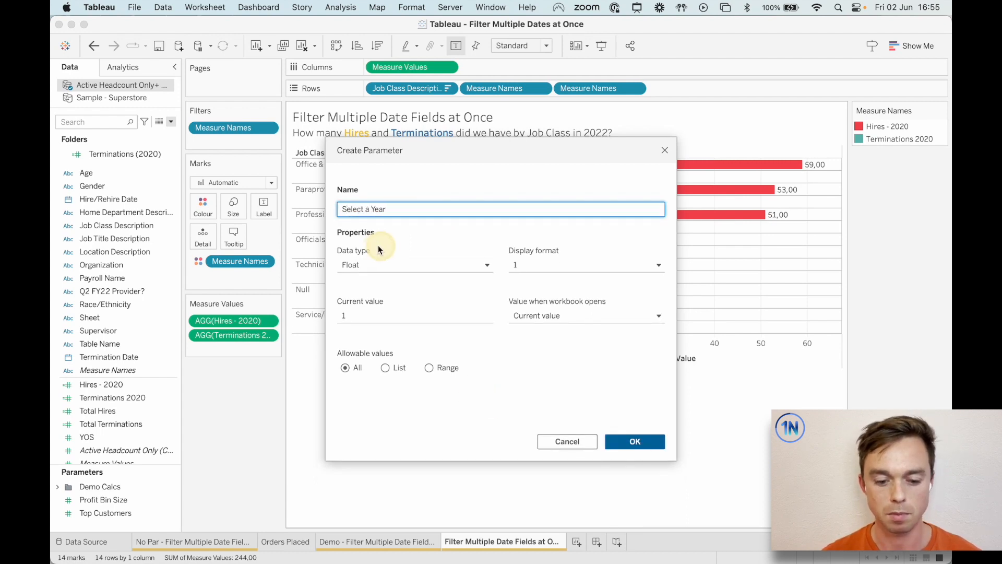
{"action": "left_click", "coordinate": [415, 264]}
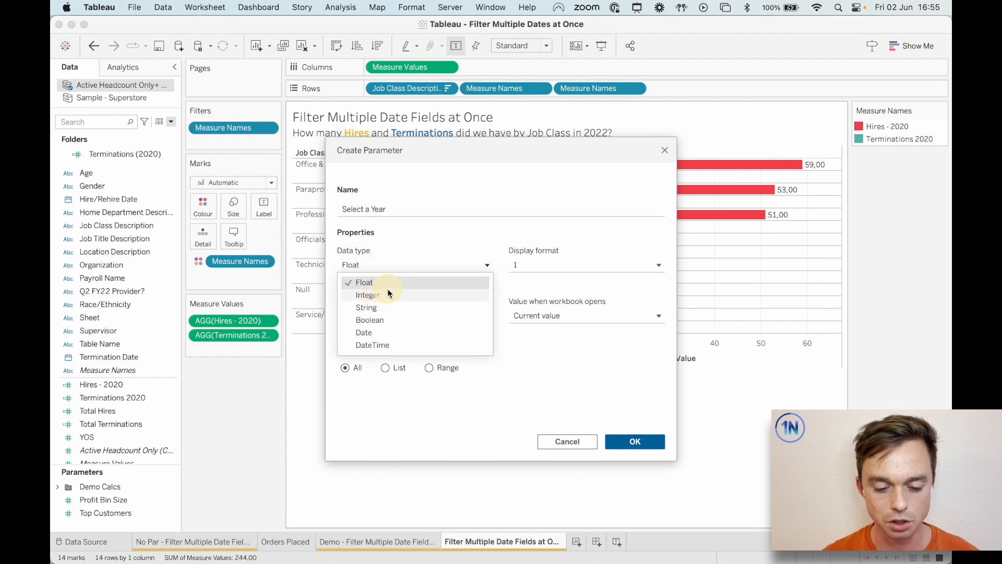
{"action": "left_click", "coordinate": [367, 294]}
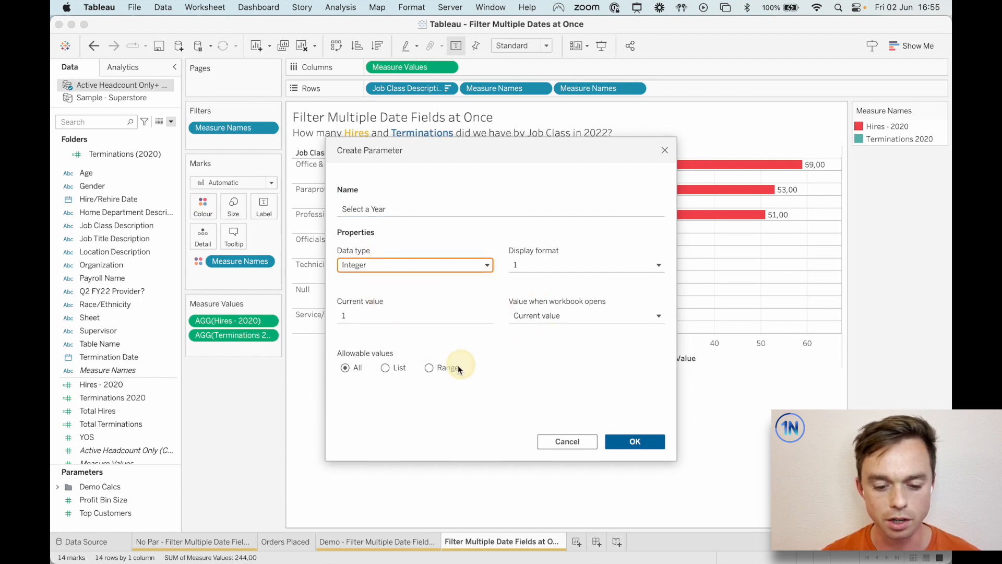
{"action": "left_click", "coordinate": [428, 367]}
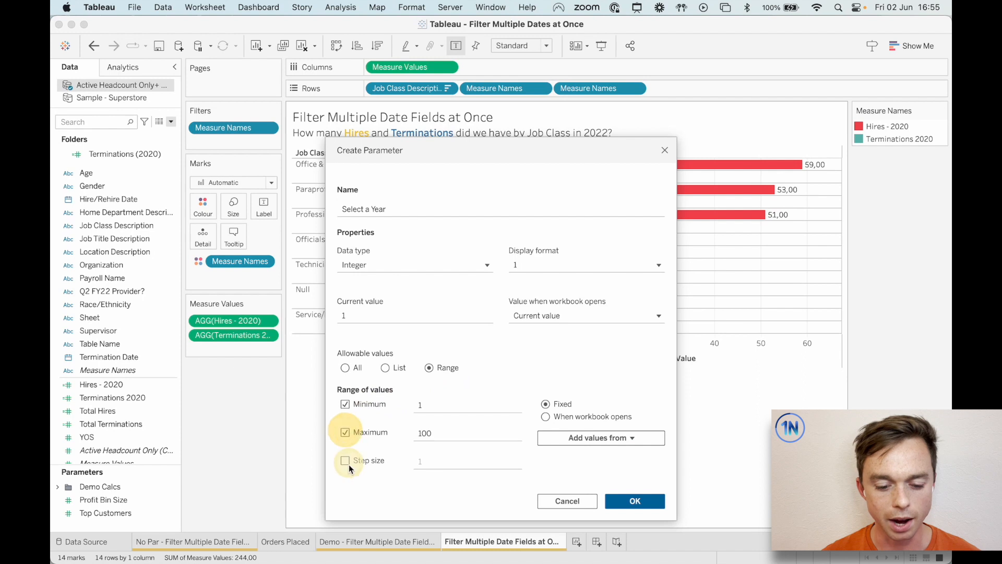
{"action": "left_click", "coordinate": [344, 461]}
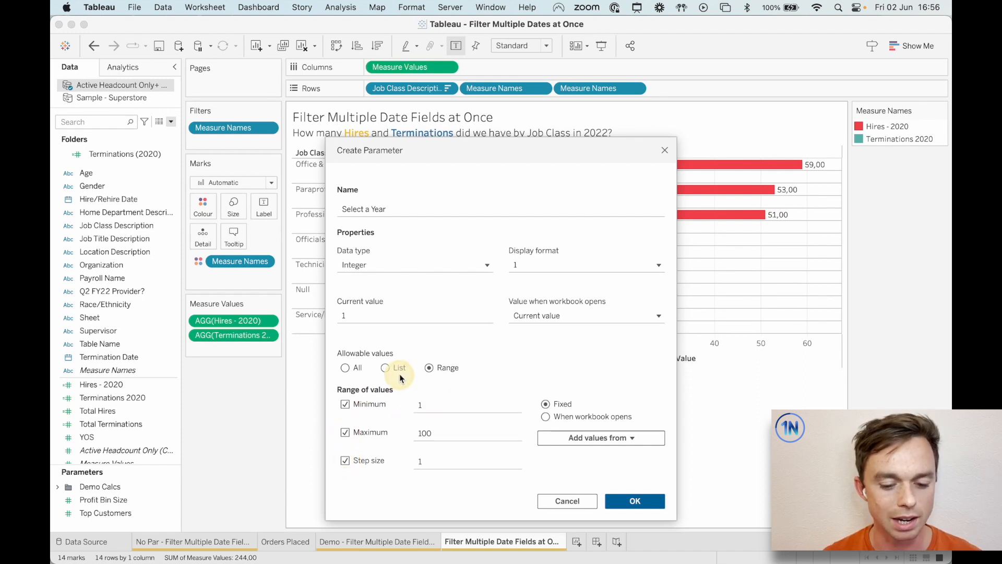
{"action": "type", "text": "2020"}
{"action": "type", "text": "2 023"}
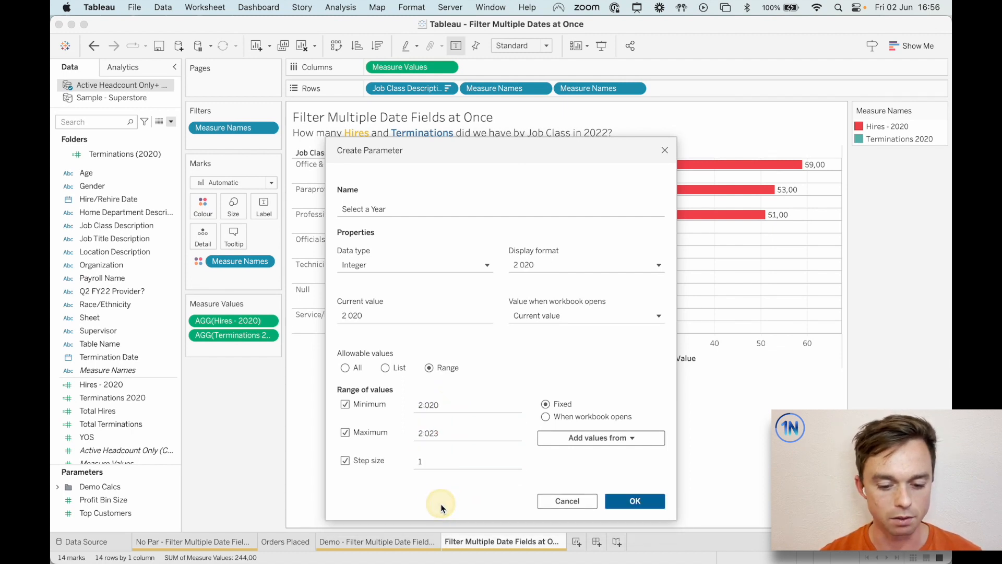
{"action": "left_click", "coordinate": [585, 264]}
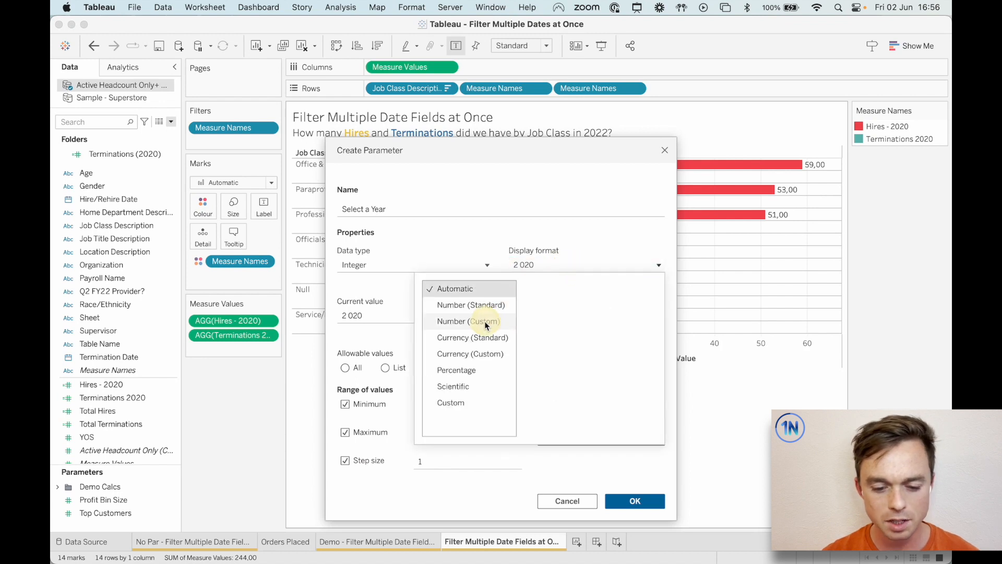
{"action": "left_click", "coordinate": [468, 320]}
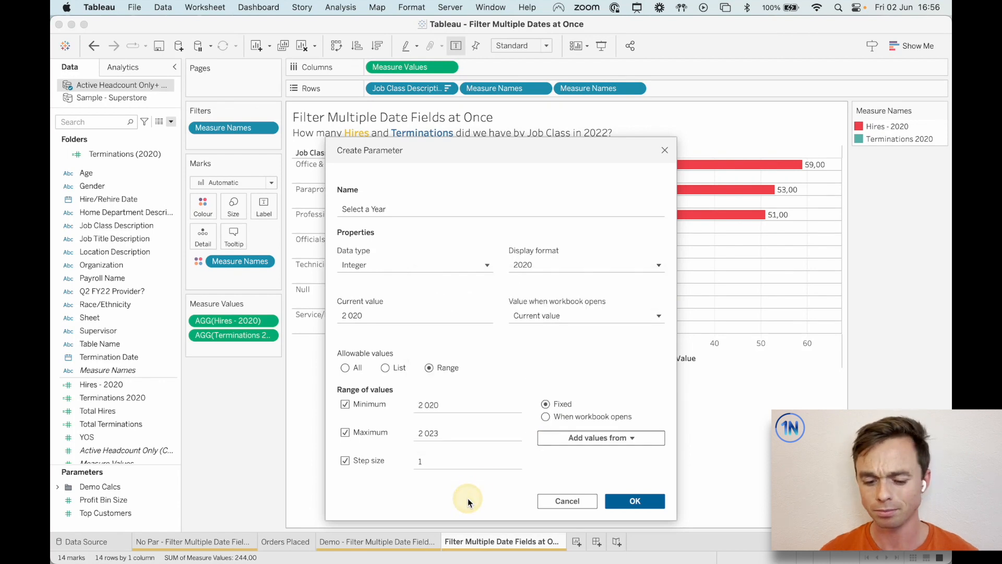
{"action": "mouse_move", "coordinate": [468, 498]}
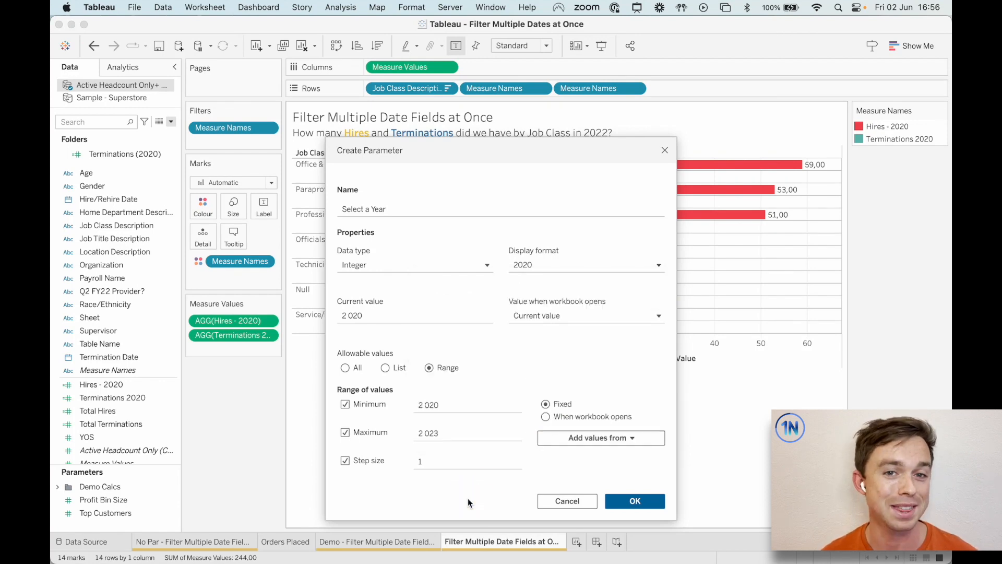
{"action": "mouse_move", "coordinate": [671, 472]}
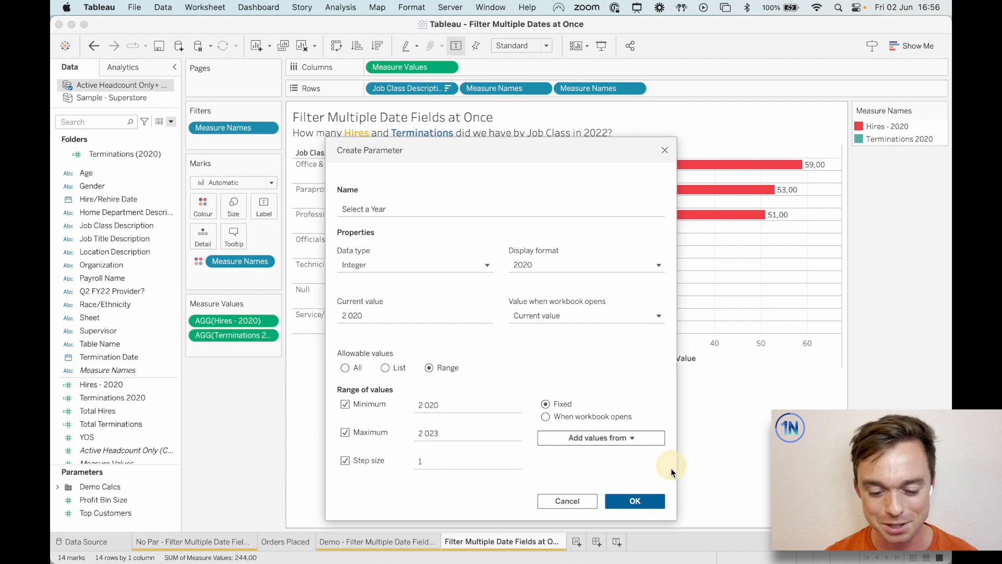
{"action": "left_click", "coordinate": [634, 500]}
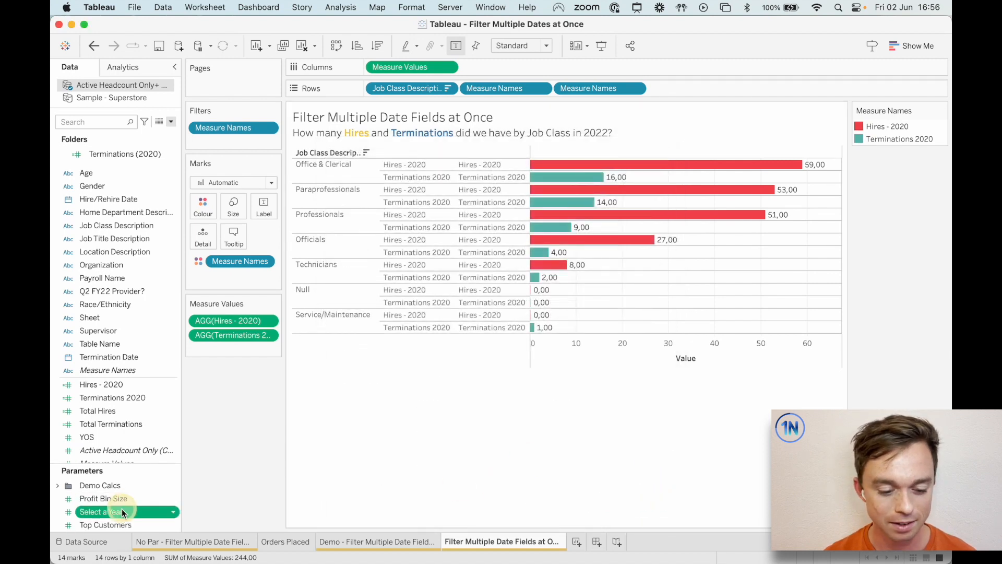
Show the Select a Year parameter control on the sheet and try its stepper arrows.
{"action": "left_click", "coordinate": [101, 512]}
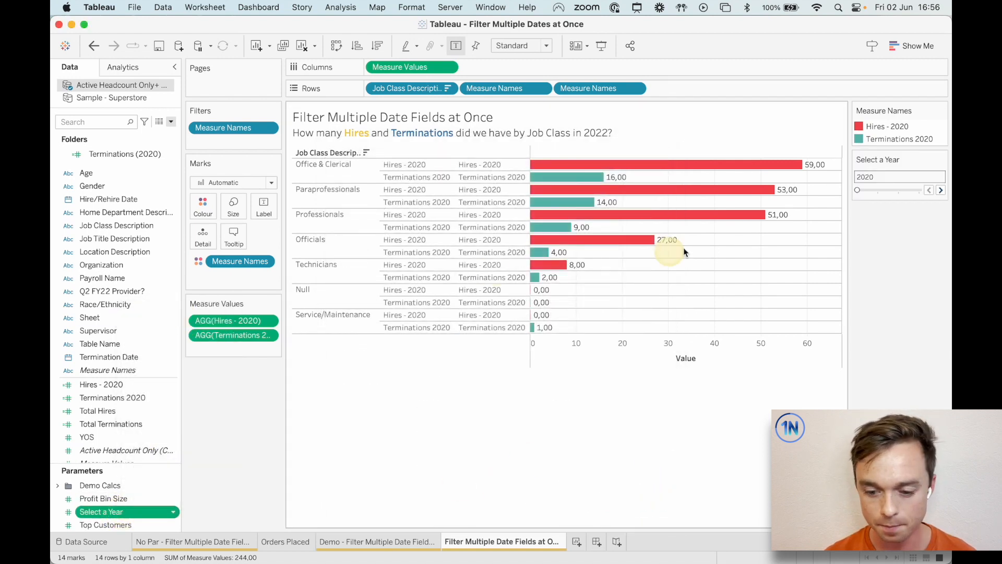
{"action": "left_click", "coordinate": [941, 190]}
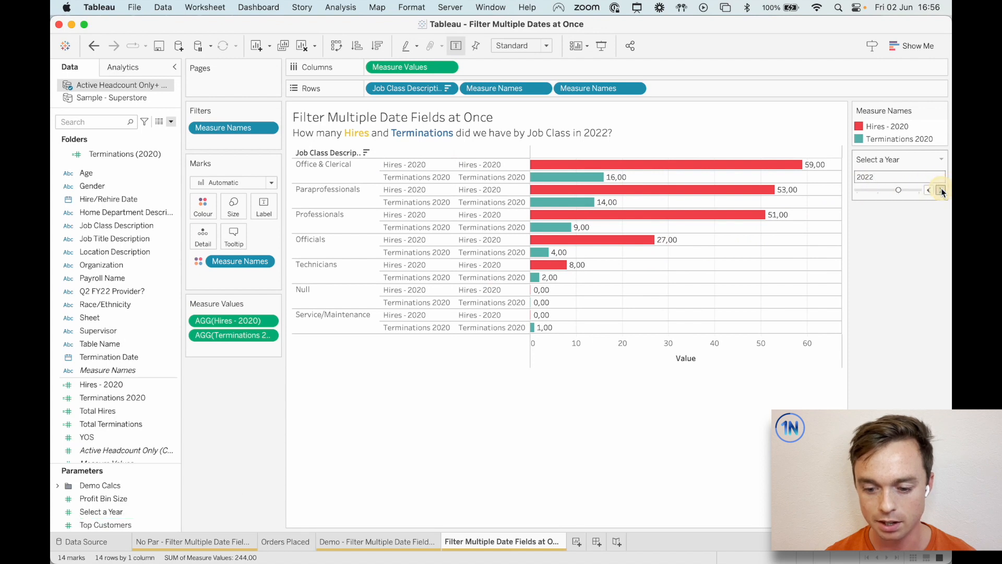
{"action": "left_click", "coordinate": [929, 190]}
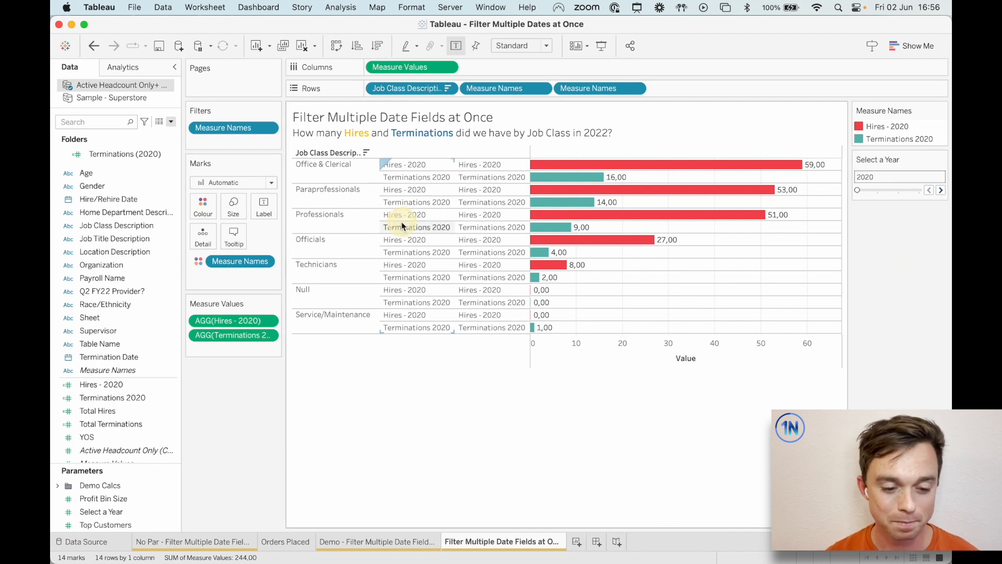
{"action": "right_click", "coordinate": [101, 384]}
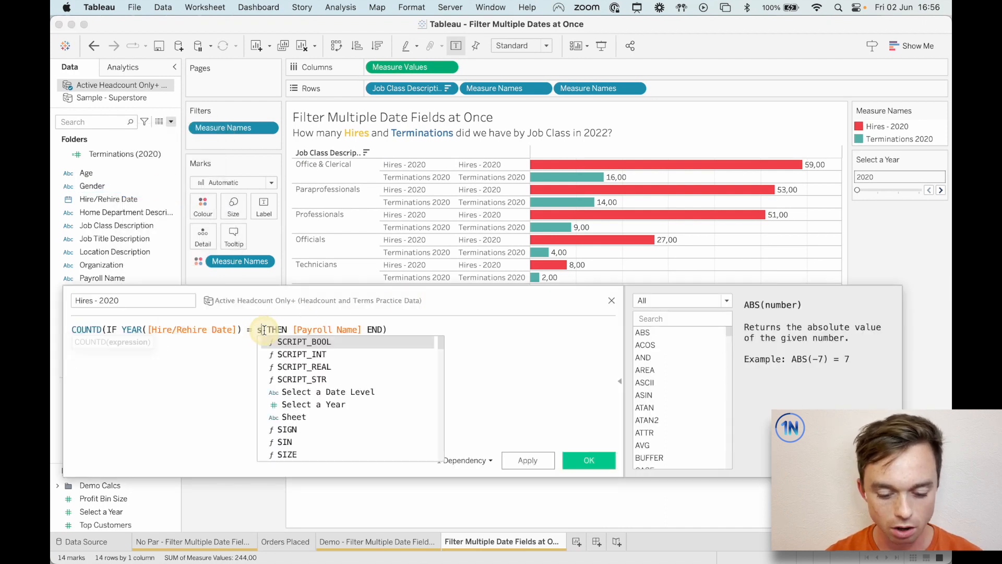
Replace the fixed 2020 with [Select a Year] in the hires and terminations formulas.
{"action": "left_click", "coordinate": [312, 404]}
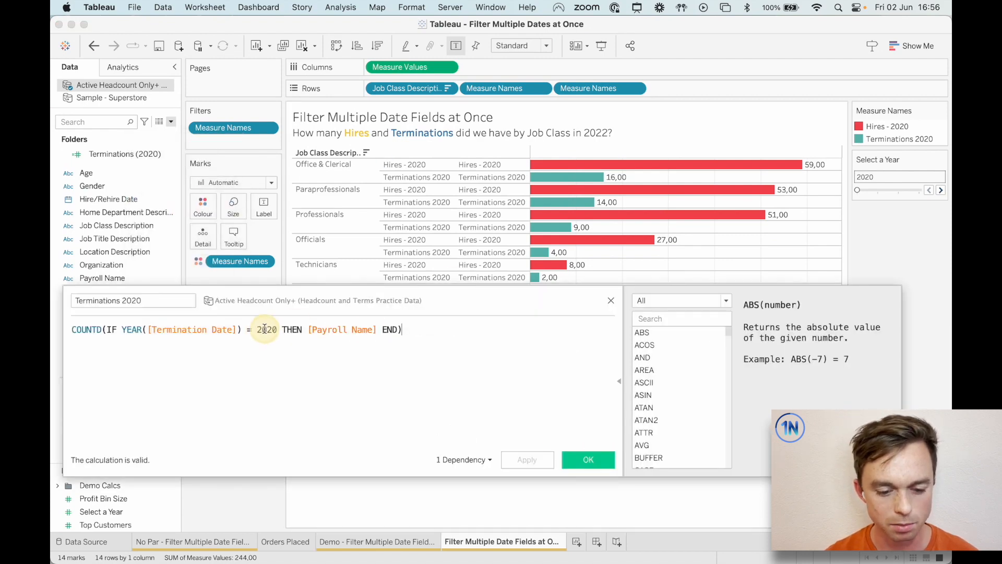
{"action": "type", "text": "sele"}
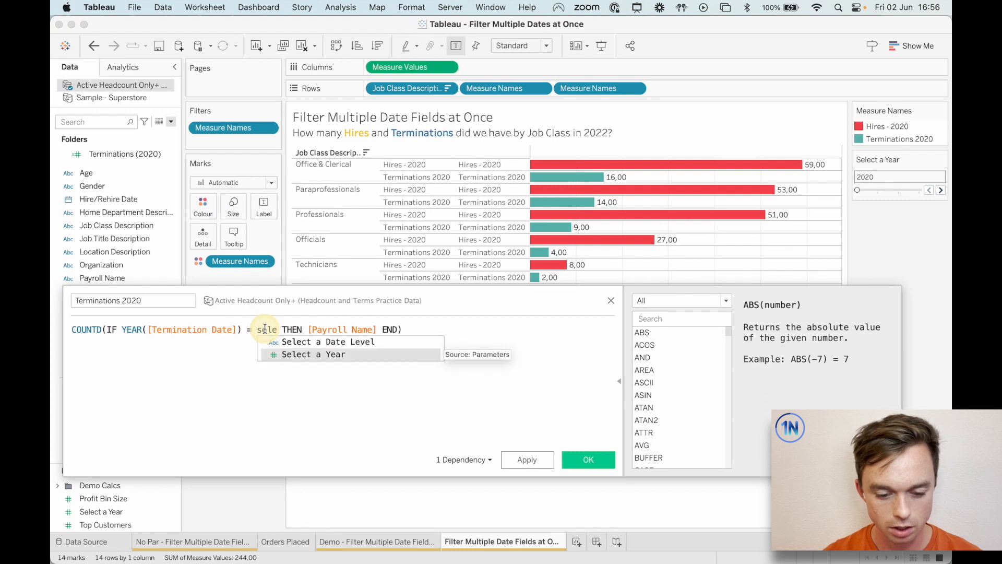
{"action": "left_click", "coordinate": [313, 354]}
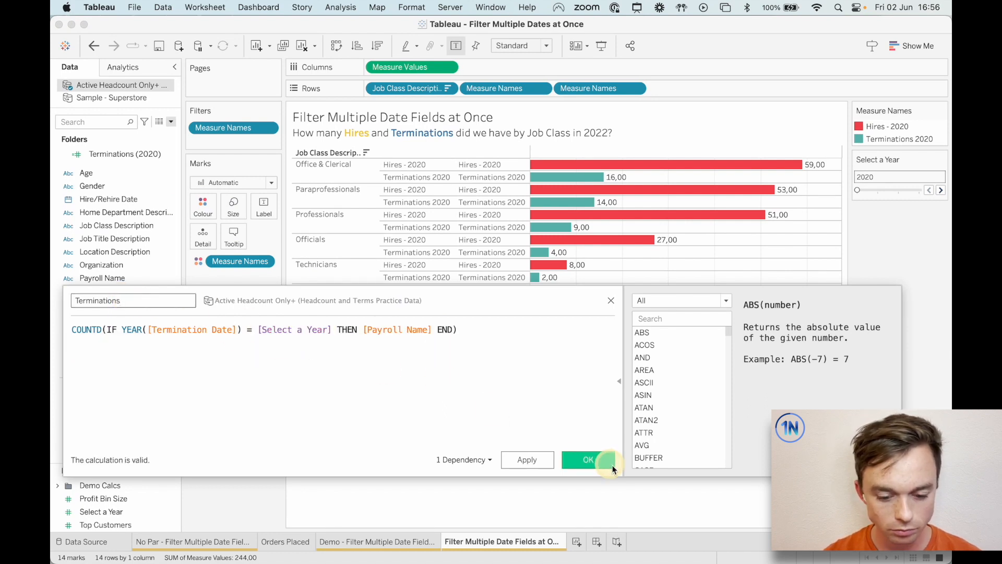
Save the terminations field as Terminations - 2020 after the duplicate-name warning.
{"action": "left_click", "coordinate": [587, 459]}
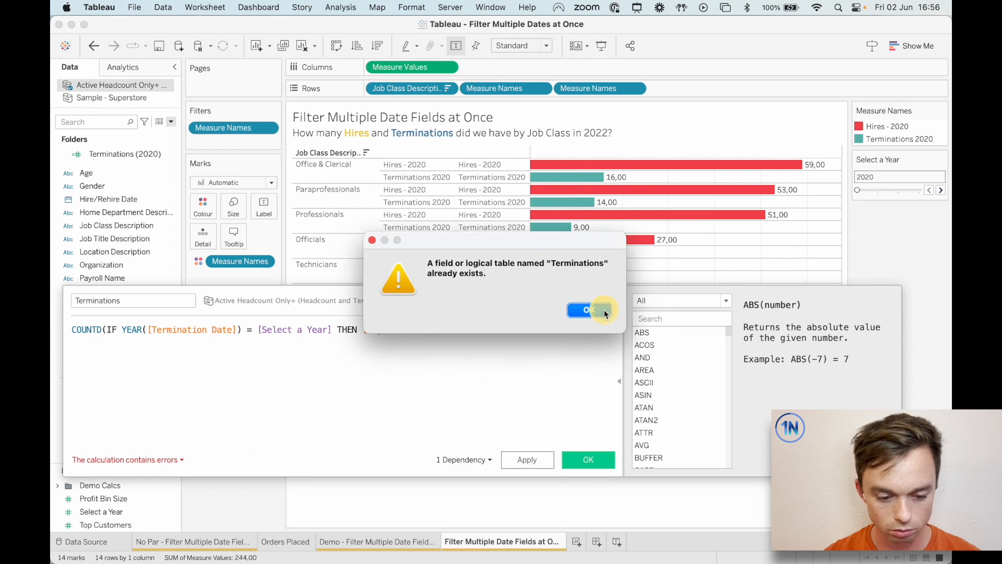
{"action": "left_click", "coordinate": [581, 309]}
{"action": "type", "text": " - 2020"}
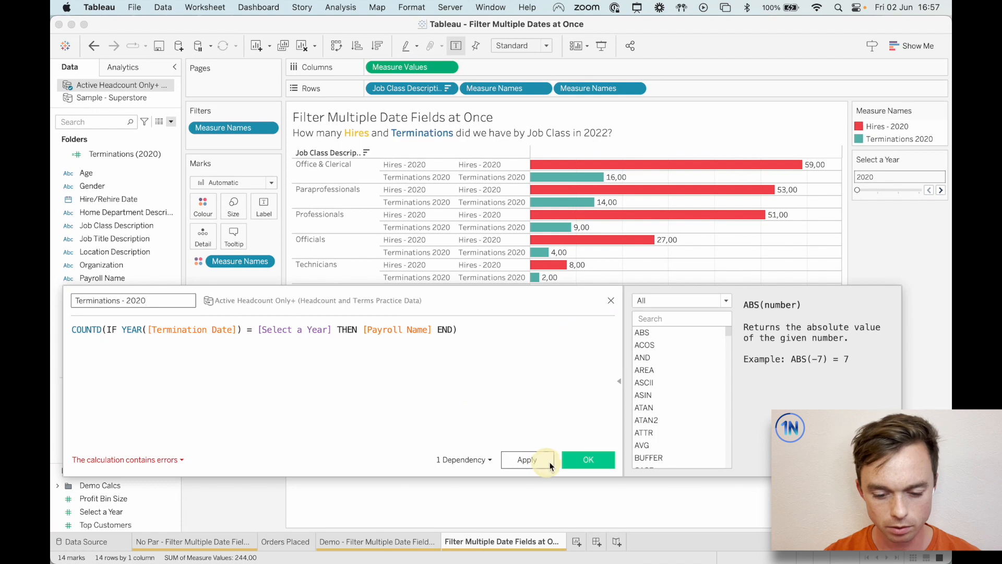
{"action": "left_click", "coordinate": [588, 459]}
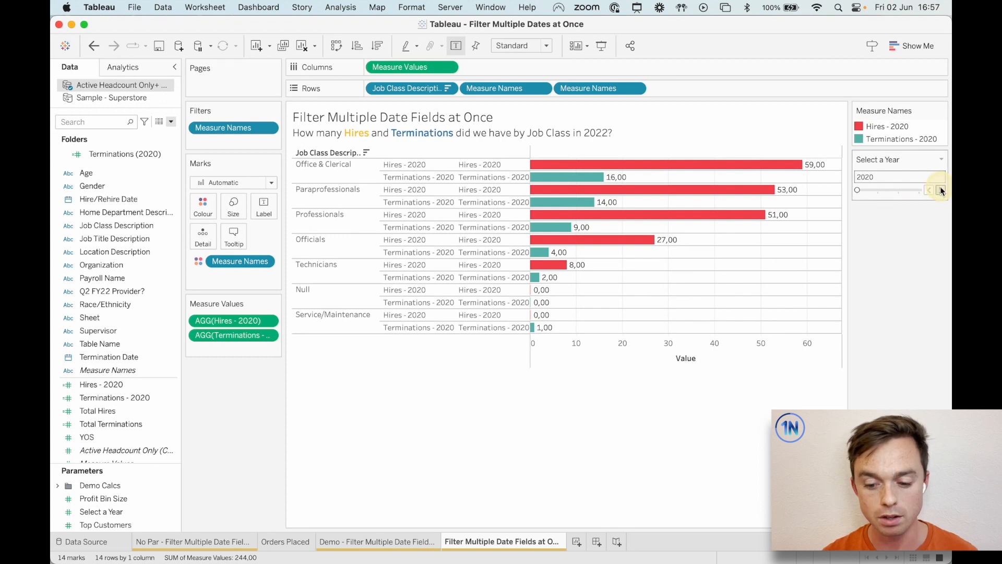
Step Select a Year through 2022 and 2023 back to 2021 and confirm it matches the Demo sheet at 2021.
{"action": "left_click", "coordinate": [940, 190]}
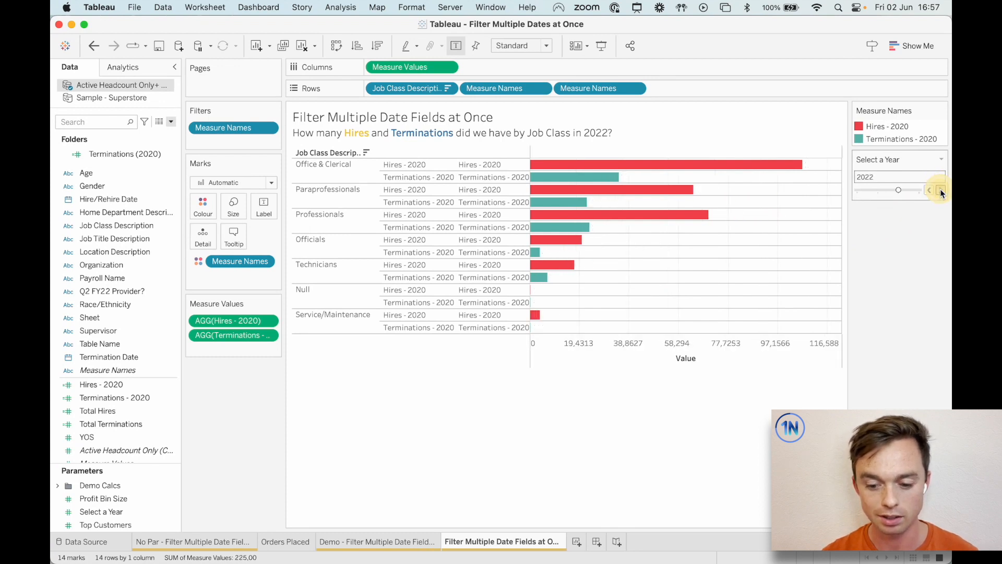
{"action": "left_click", "coordinate": [940, 190]}
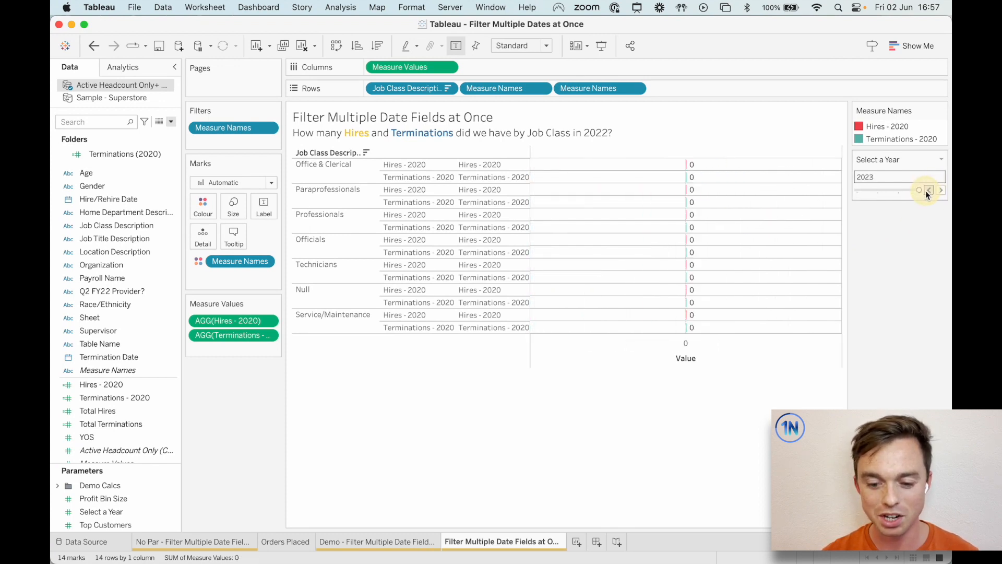
{"action": "left_click", "coordinate": [928, 190]}
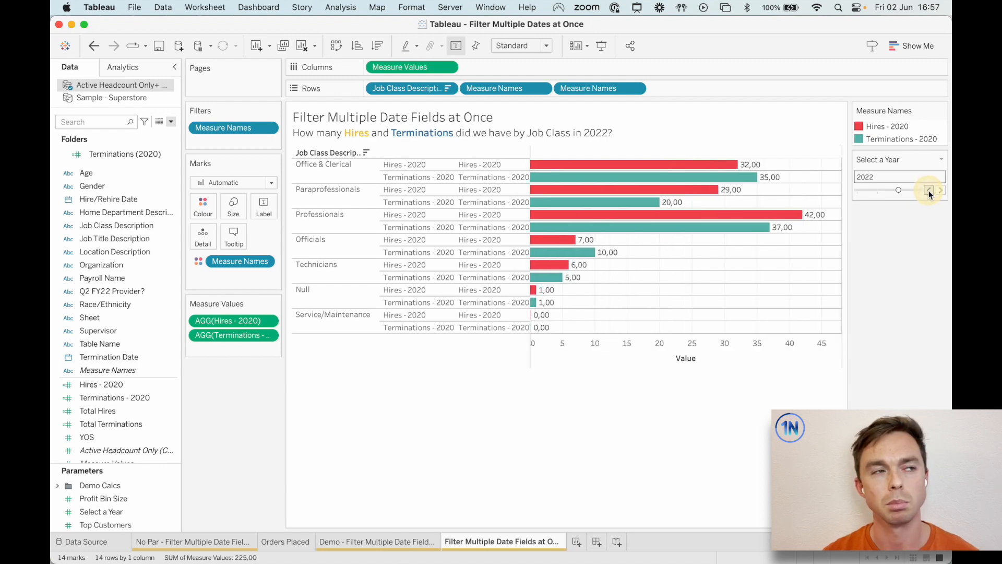
{"action": "left_click", "coordinate": [930, 190]}
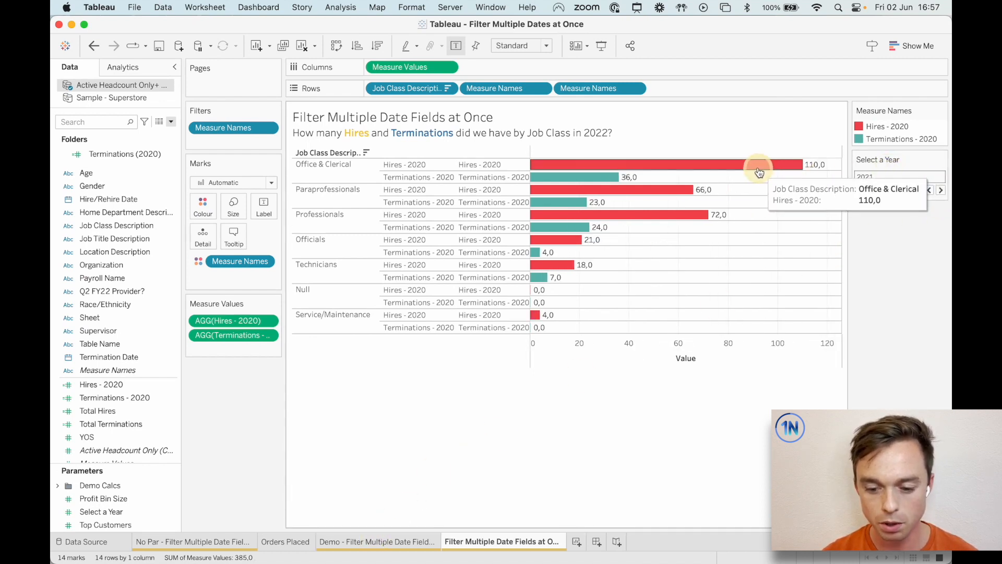
{"action": "left_click", "coordinate": [376, 542]}
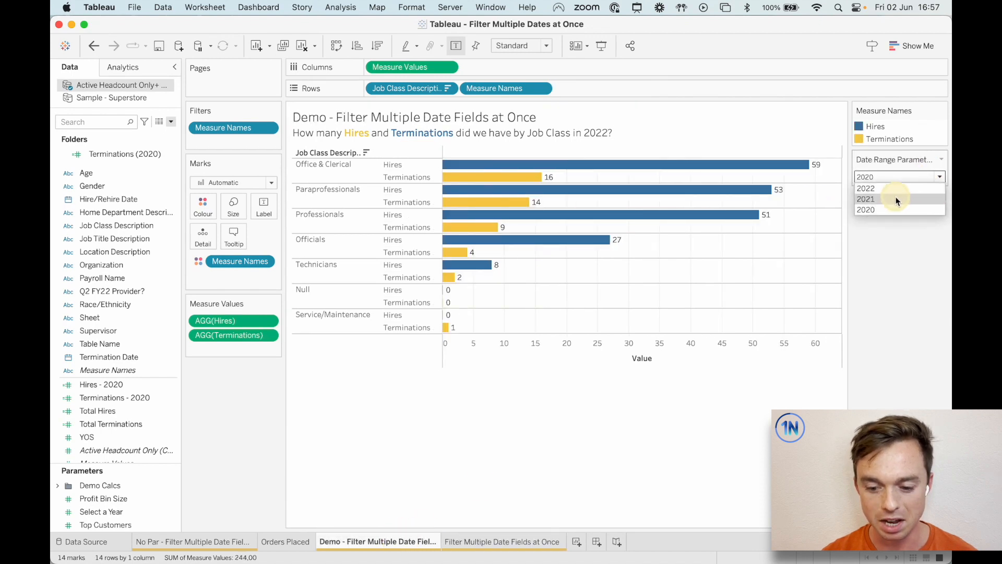
{"action": "left_click", "coordinate": [867, 198]}
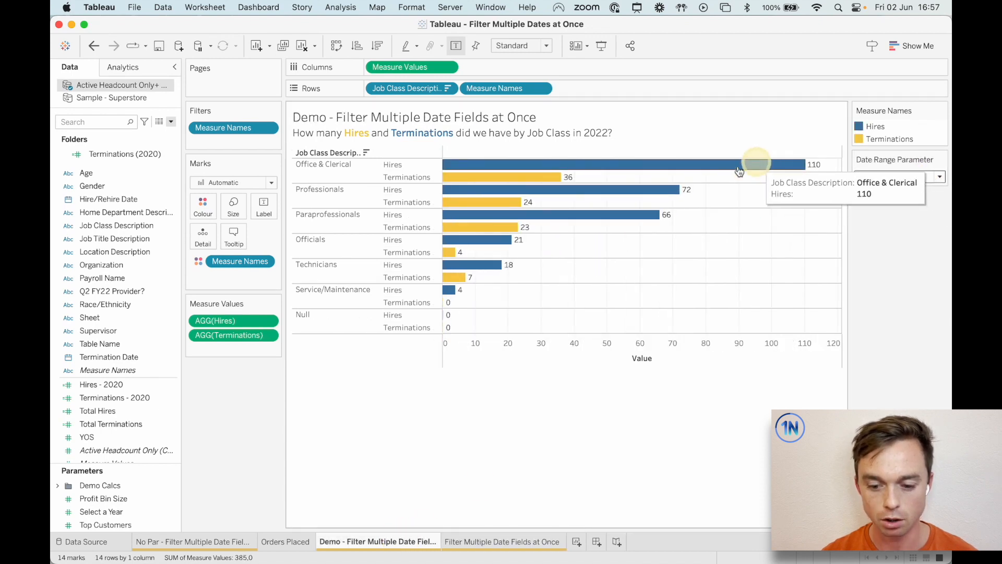
{"action": "left_click", "coordinate": [503, 542]}
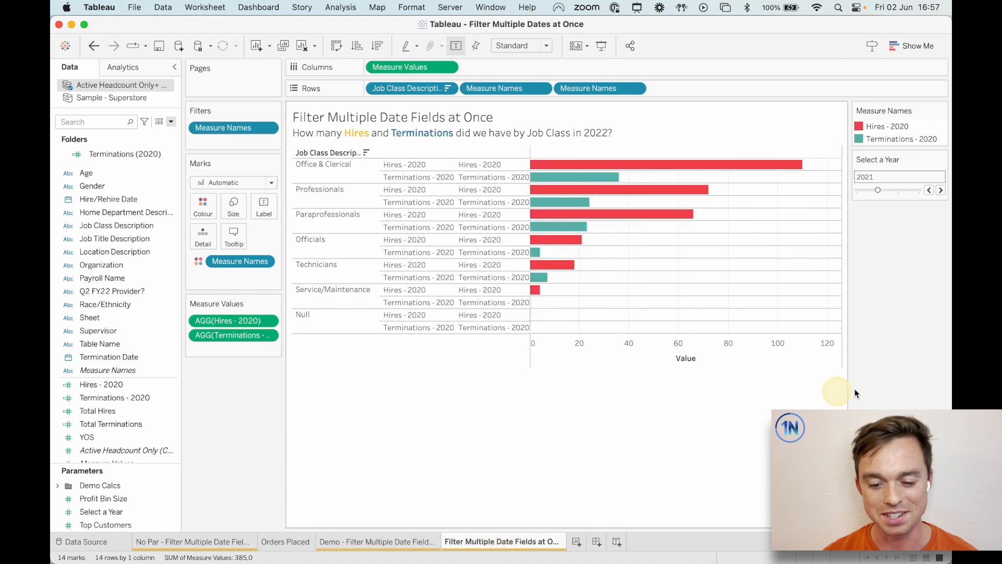